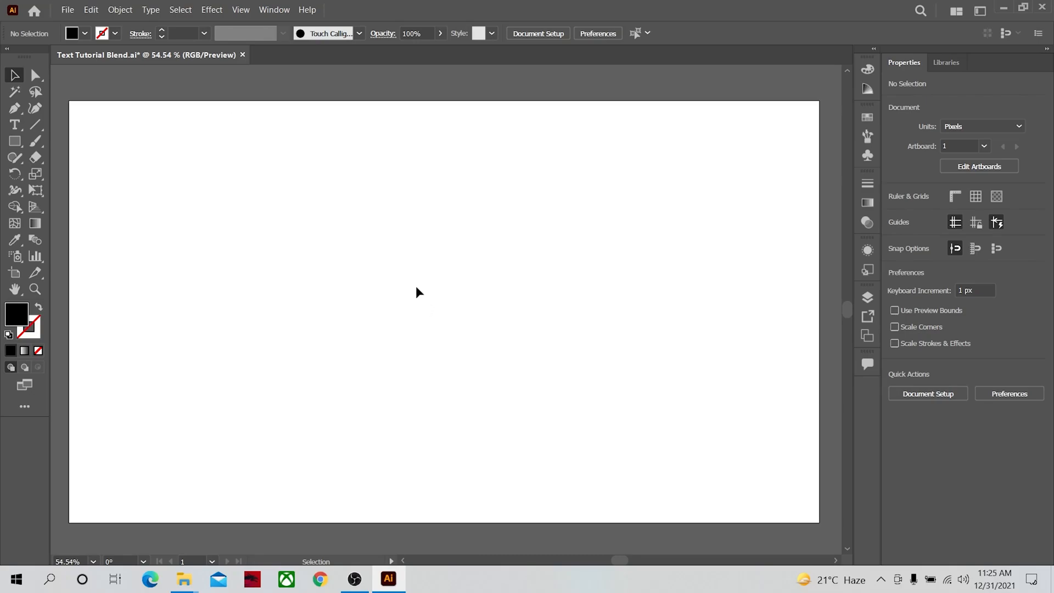
mouse_move(417, 282)
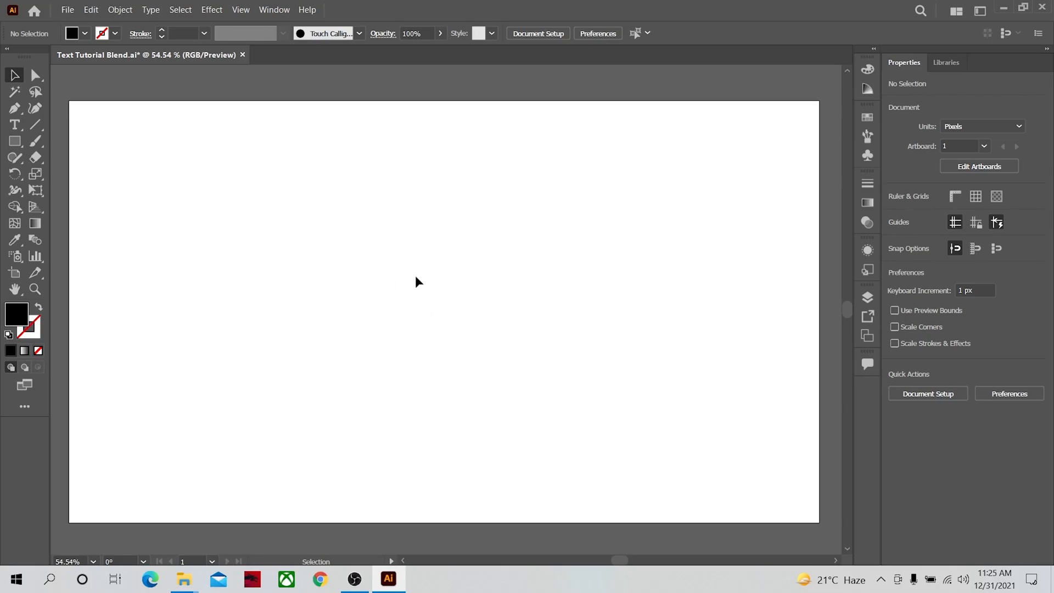
mouse_move(429, 278)
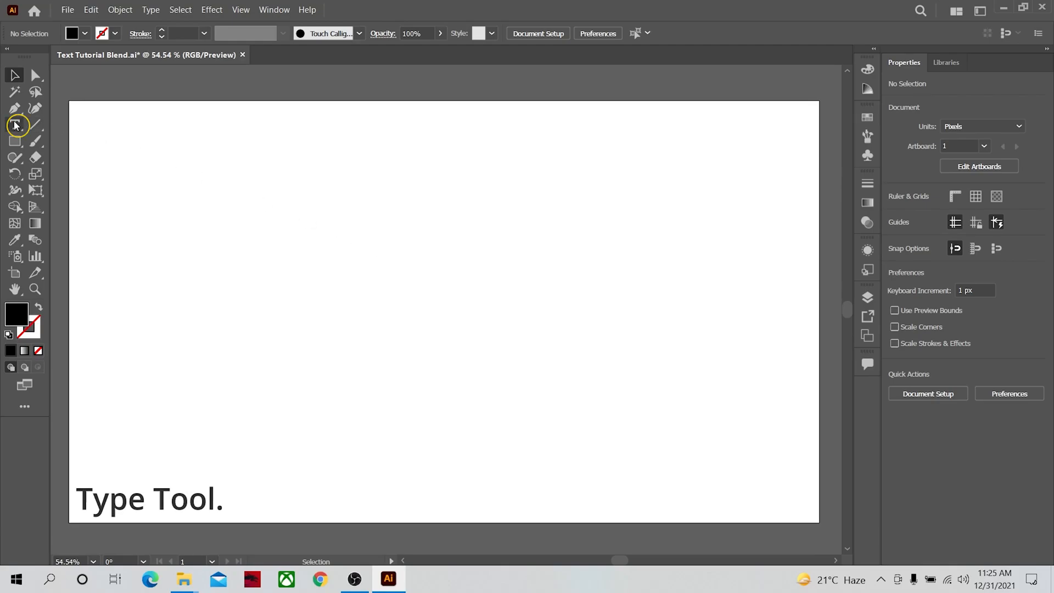
- Add the word GRAPHIC as a line of point text on the artboard
left_click(14, 125)
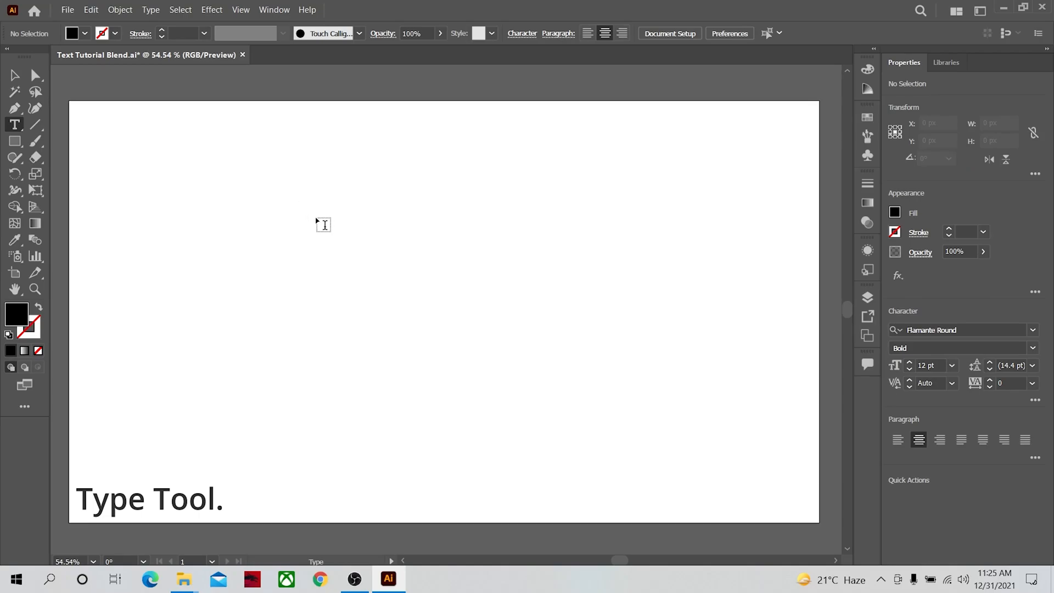
left_click(323, 224)
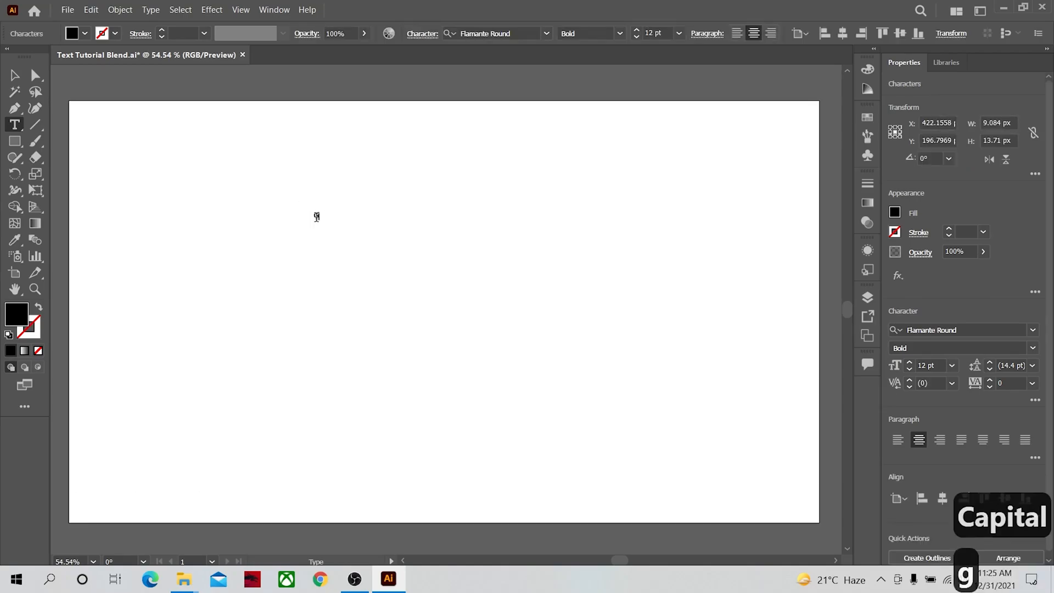
type("GRAPHIC")
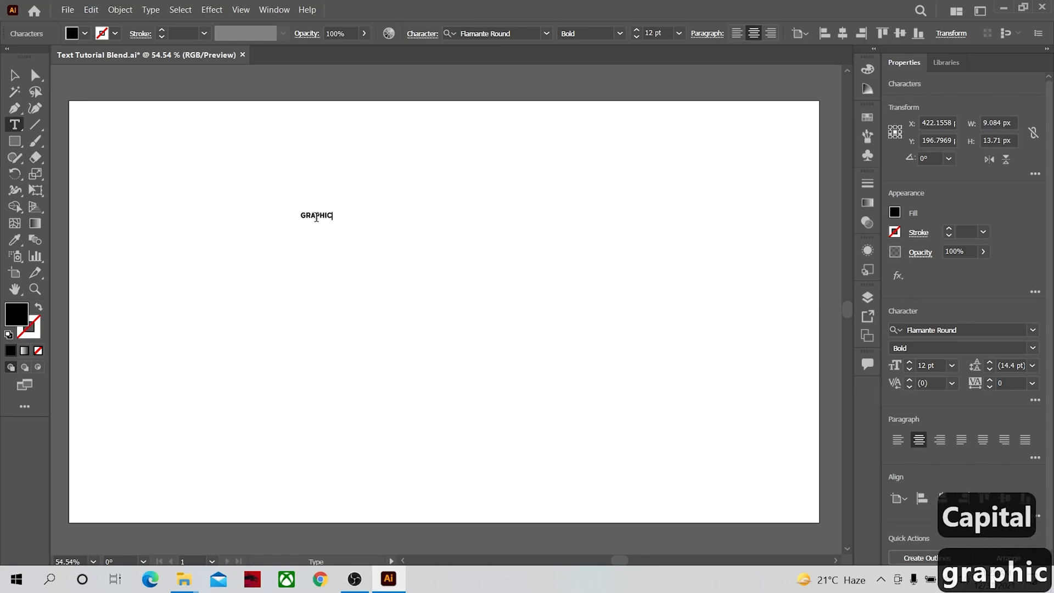
- Select the GRAPHIC text and move it up near the top of the artboard
left_click(15, 76)
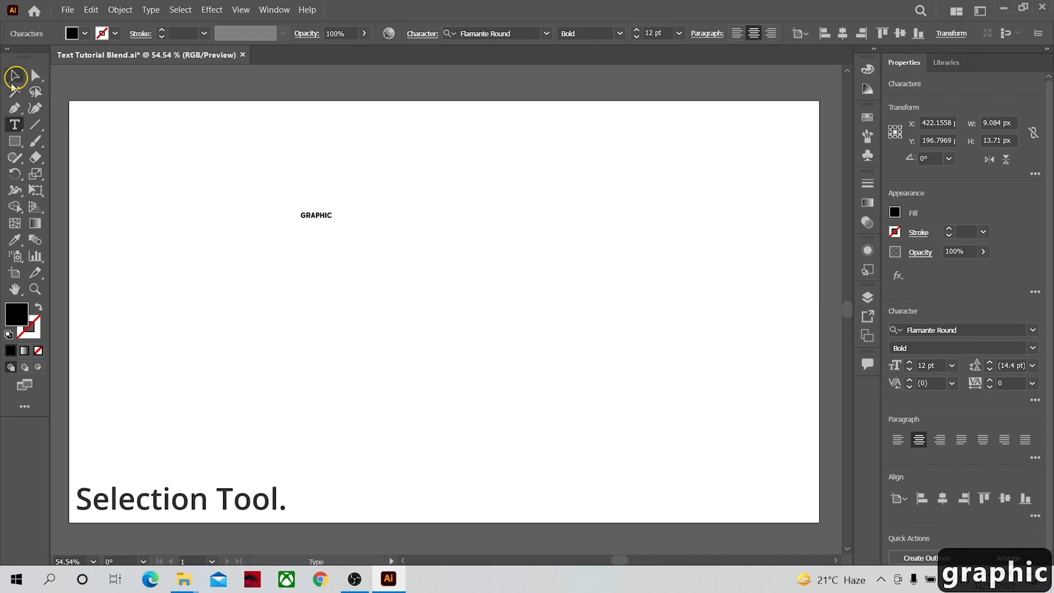
left_click(316, 215)
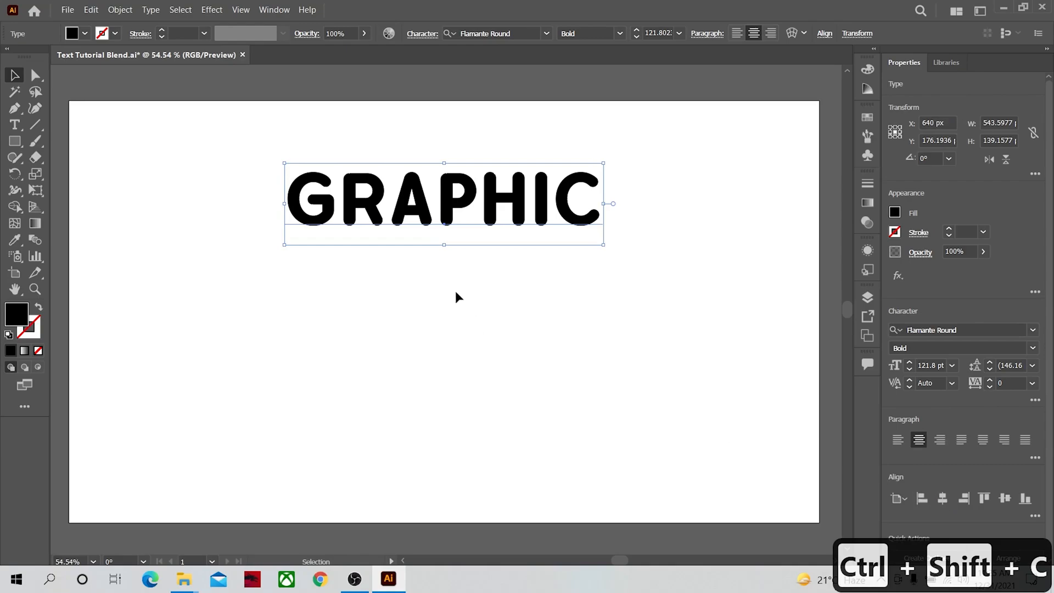
mouse_move(442, 214)
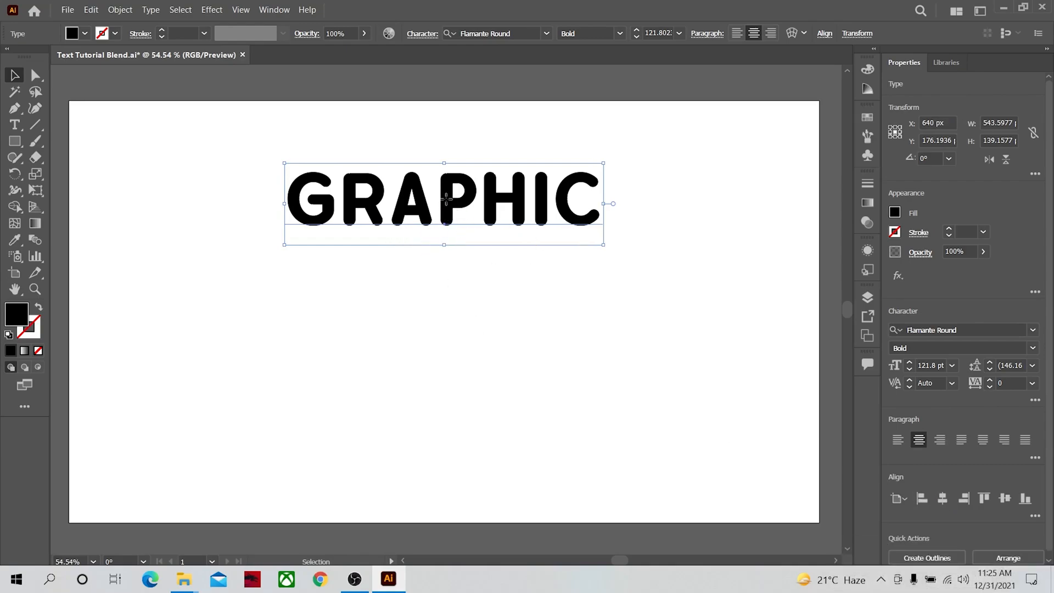
left_click_drag(444, 203, 444, 153)
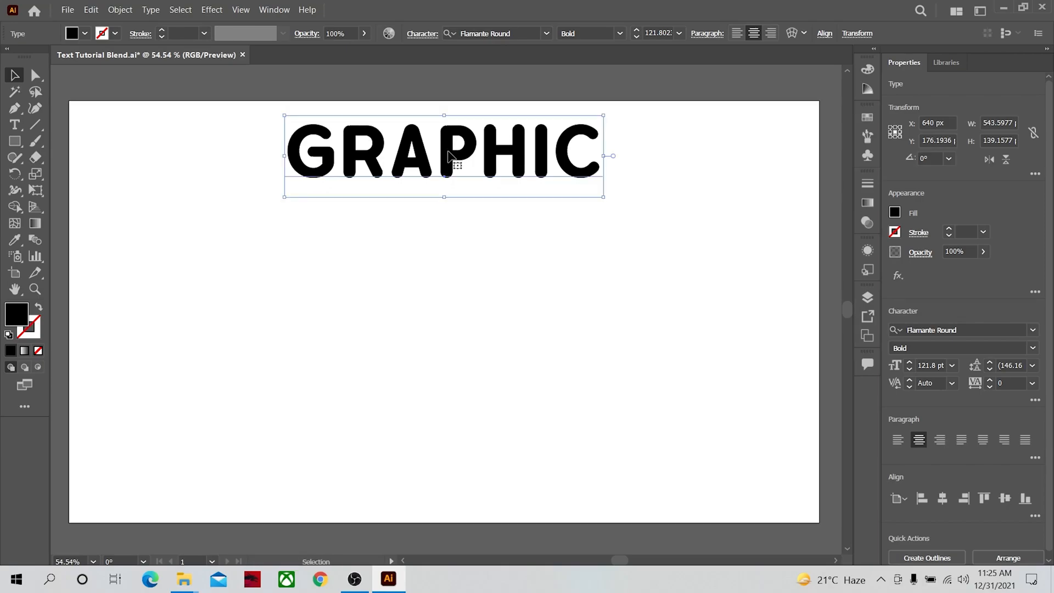
- Convert the GRAPHIC text into outlined letter shapes via Create Outlines
right_click(449, 160)
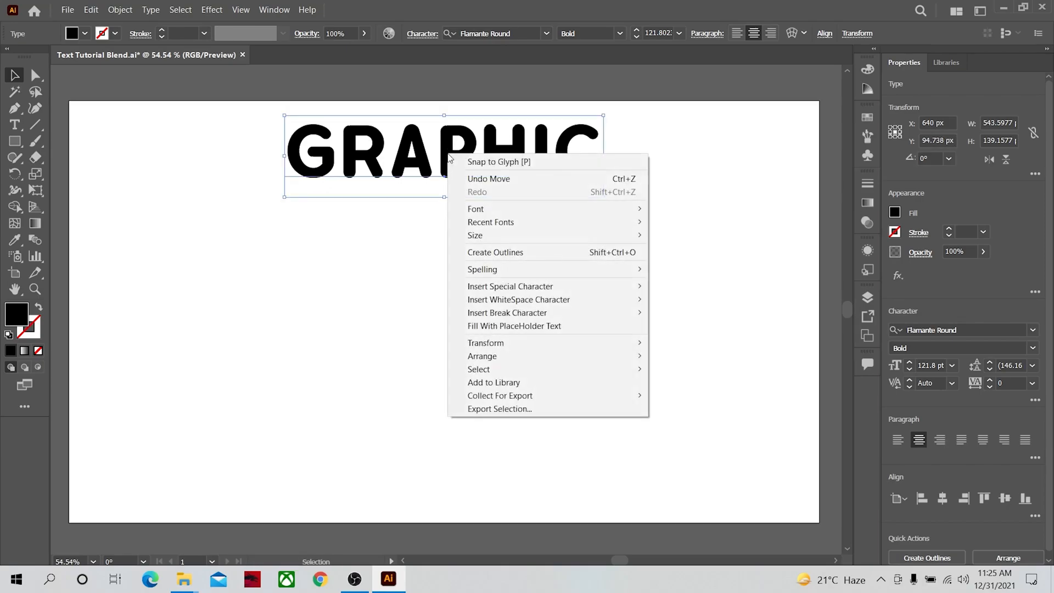
mouse_move(495, 253)
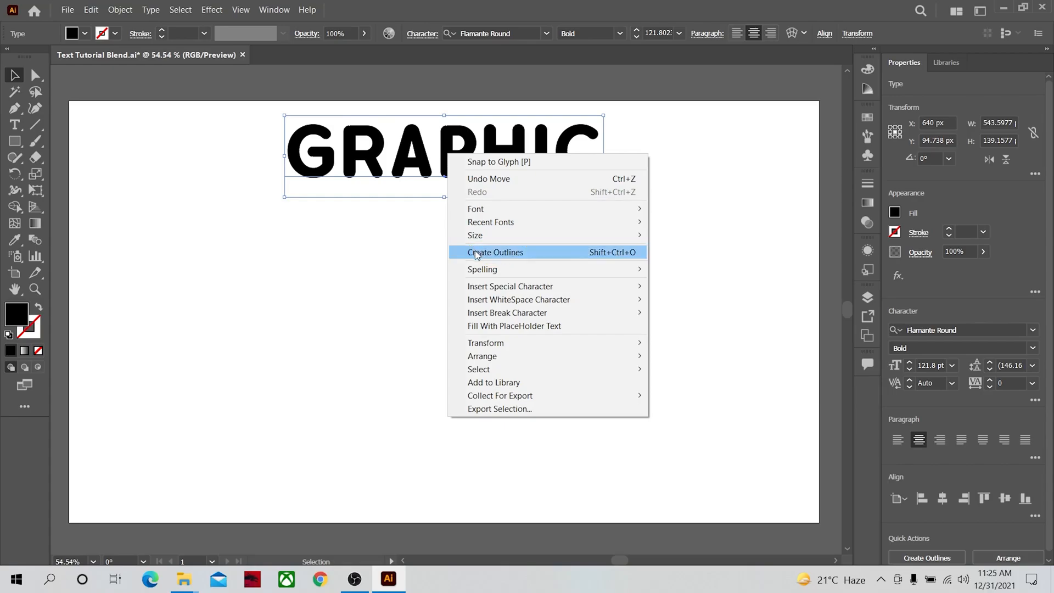
left_click(495, 253)
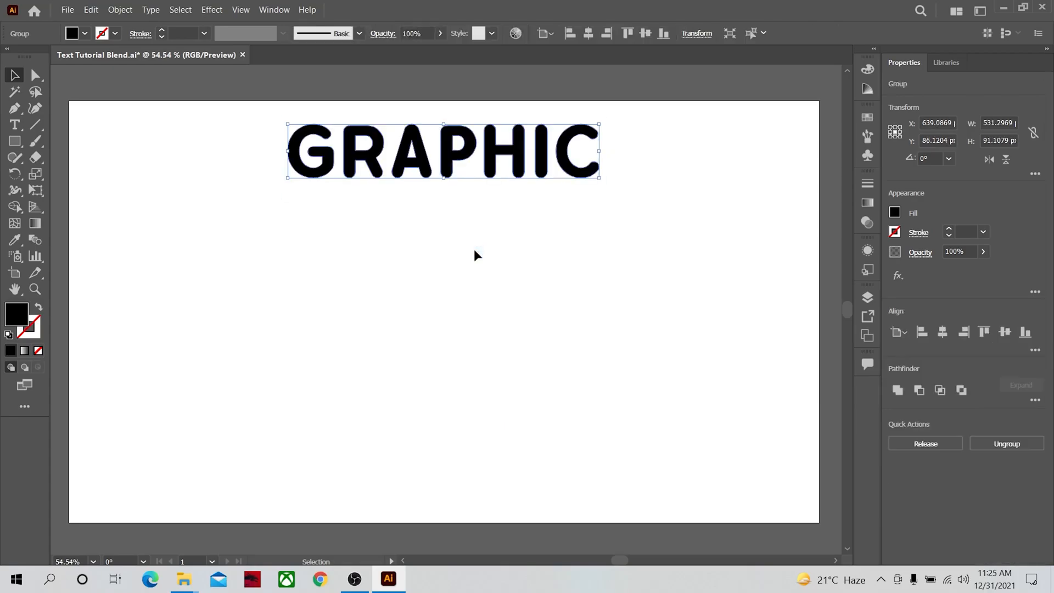
mouse_move(904, 213)
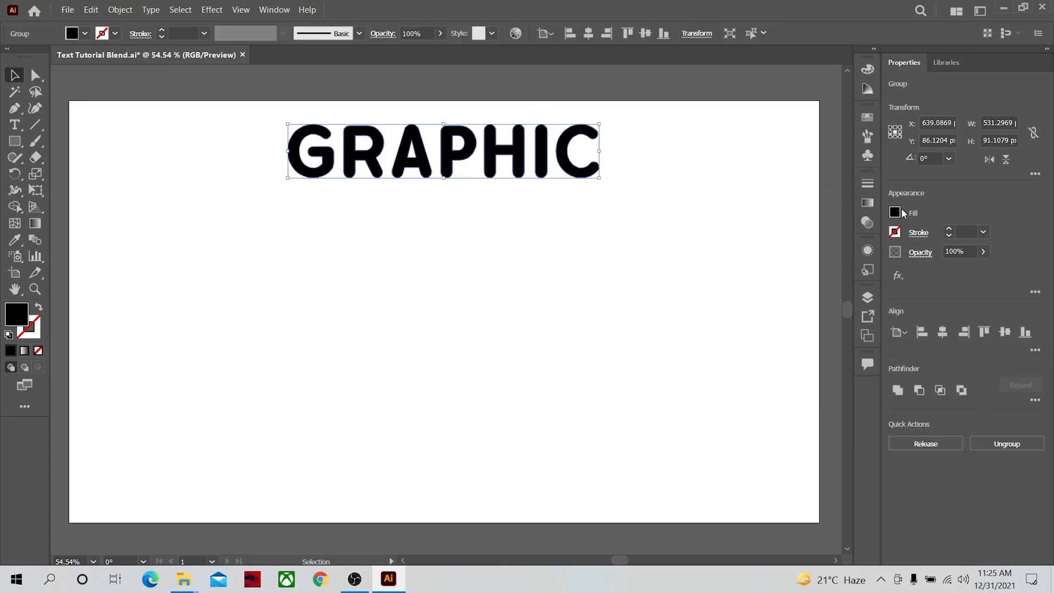
- Give the GRAPHIC letters a white fill and a black 2 pt stroke
left_click(895, 212)
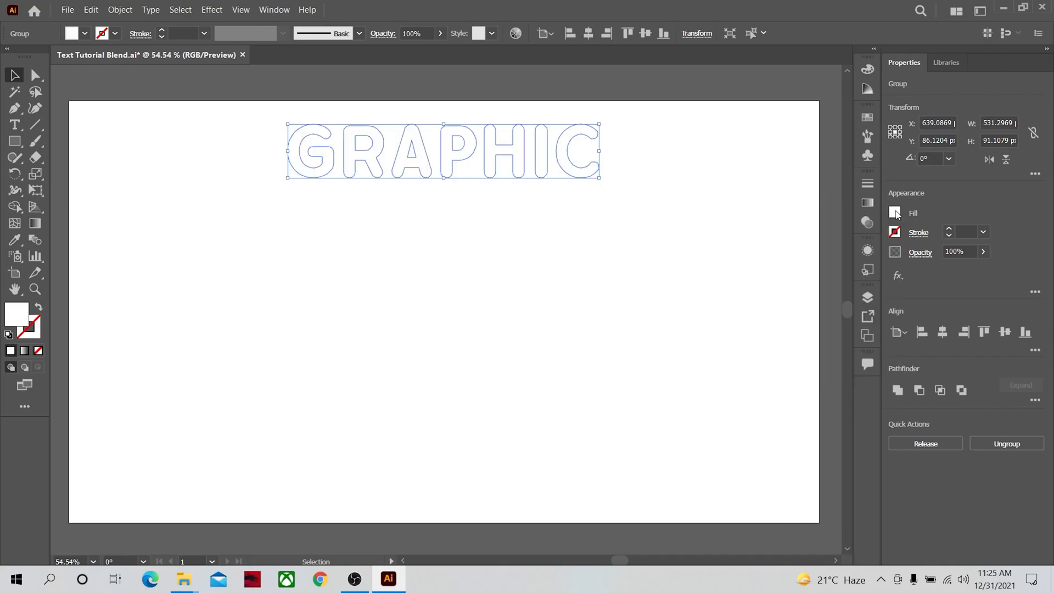
left_click(895, 212)
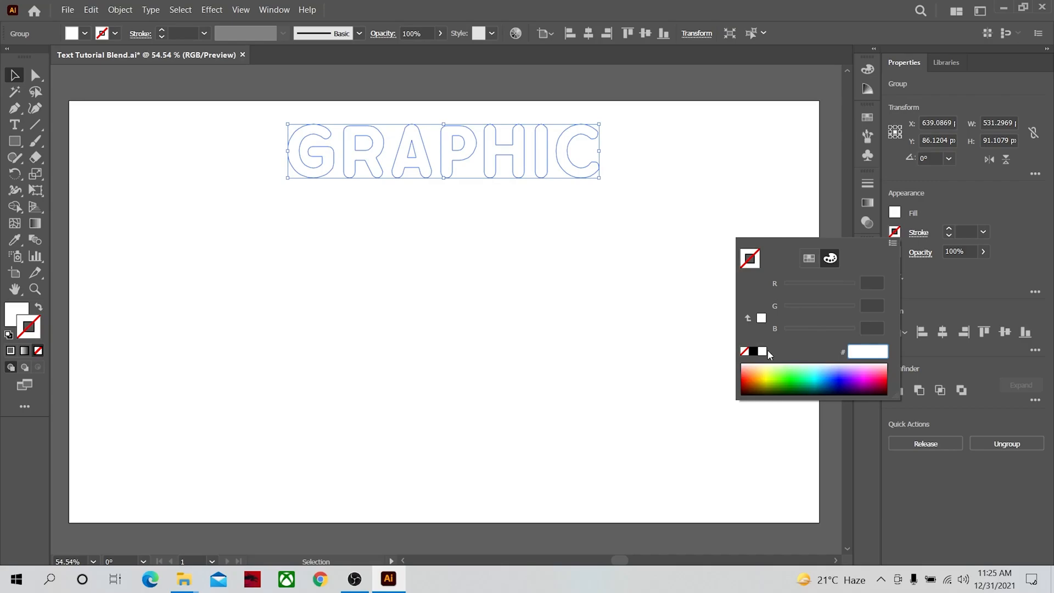
left_click(754, 351)
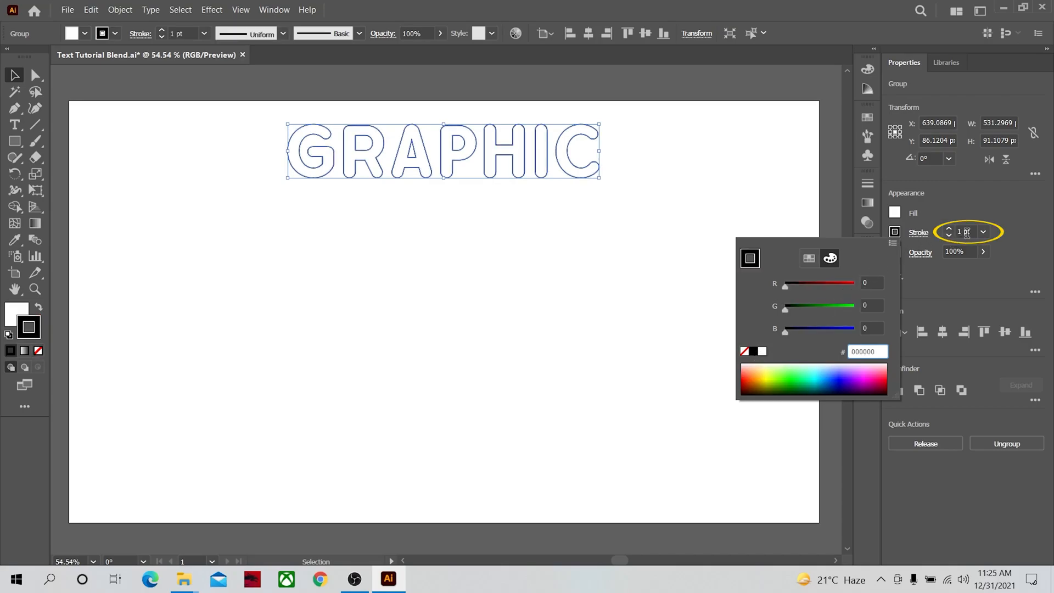
left_click(981, 232)
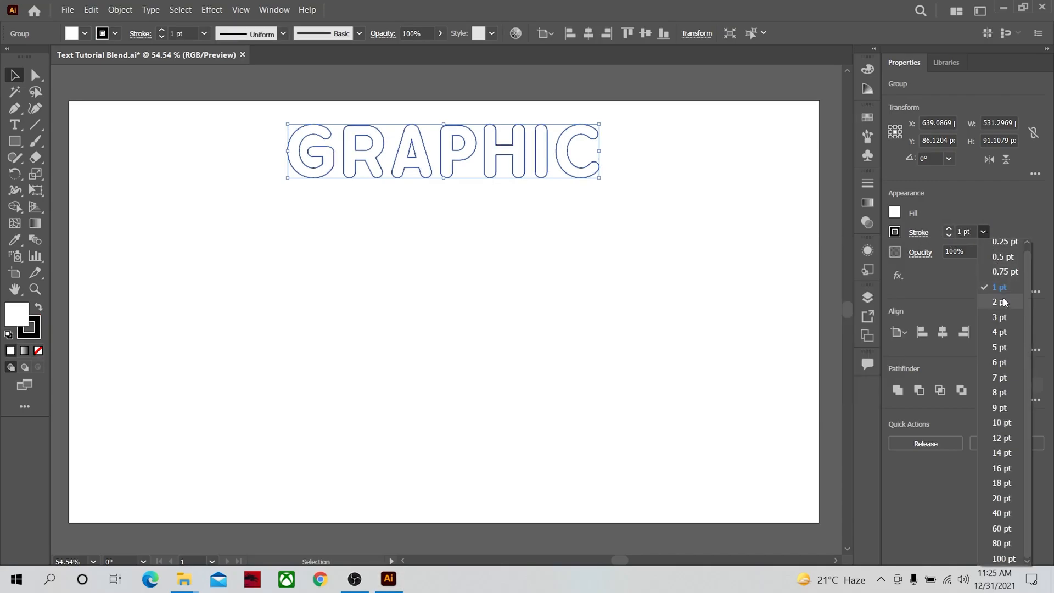
left_click(999, 301)
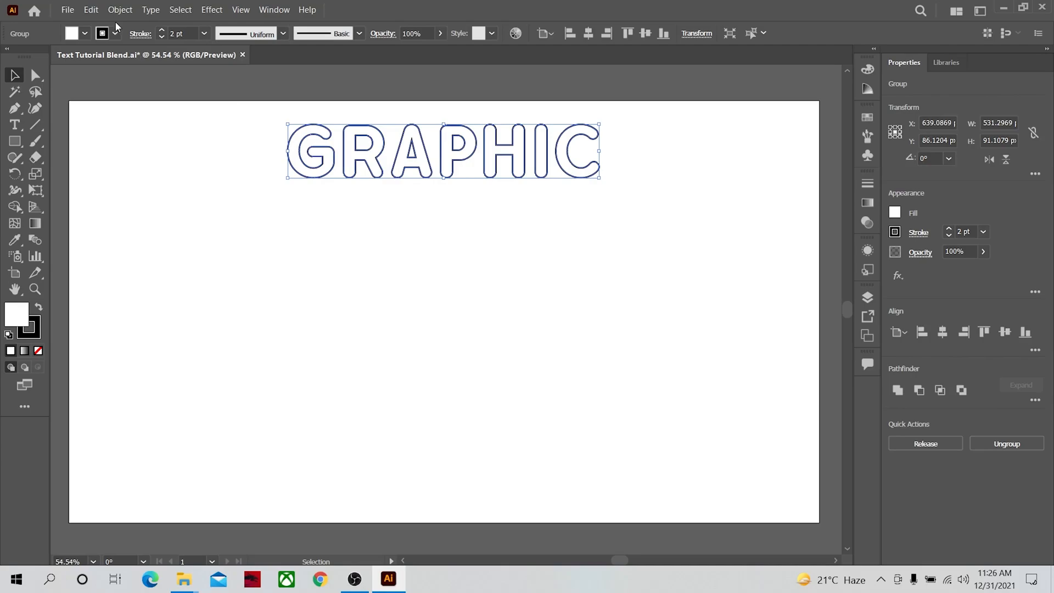
- Apply Envelope Distort > Make with Mesh to GRAPHIC with 4 rows and 4 columns
left_click(120, 10)
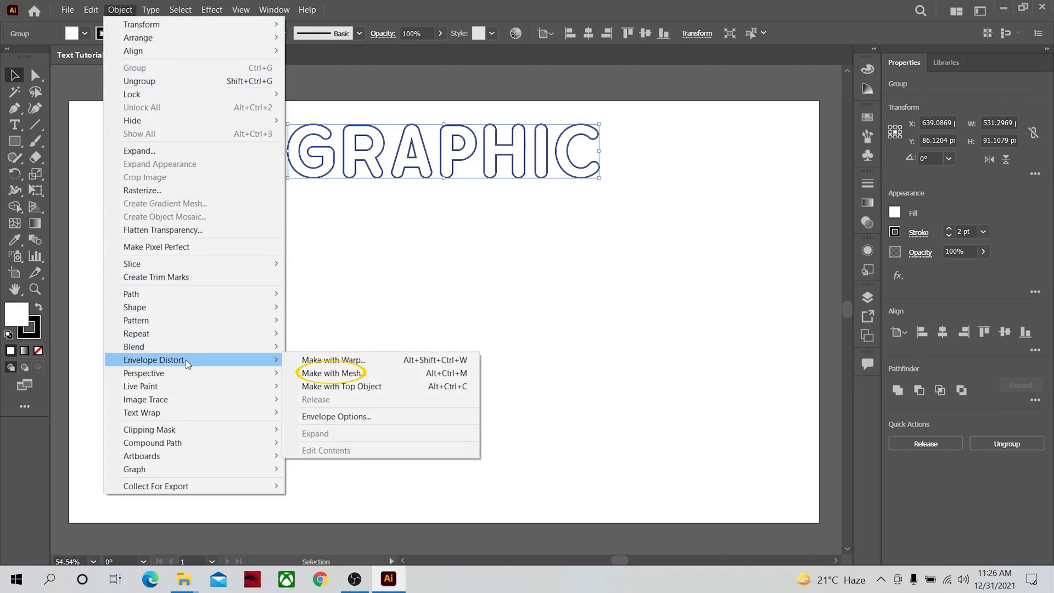
mouse_move(344, 381)
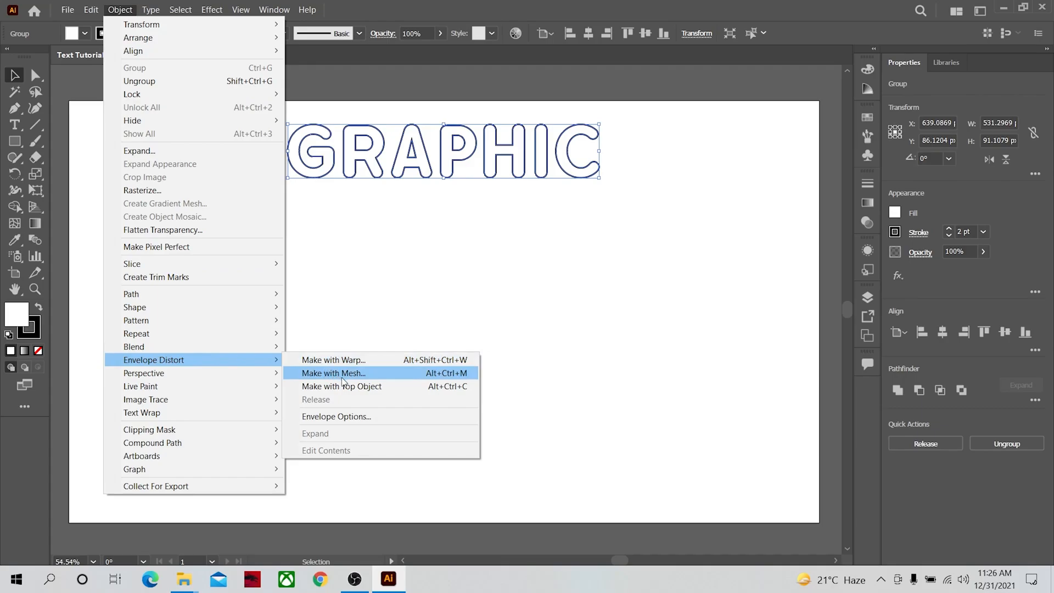
left_click(332, 374)
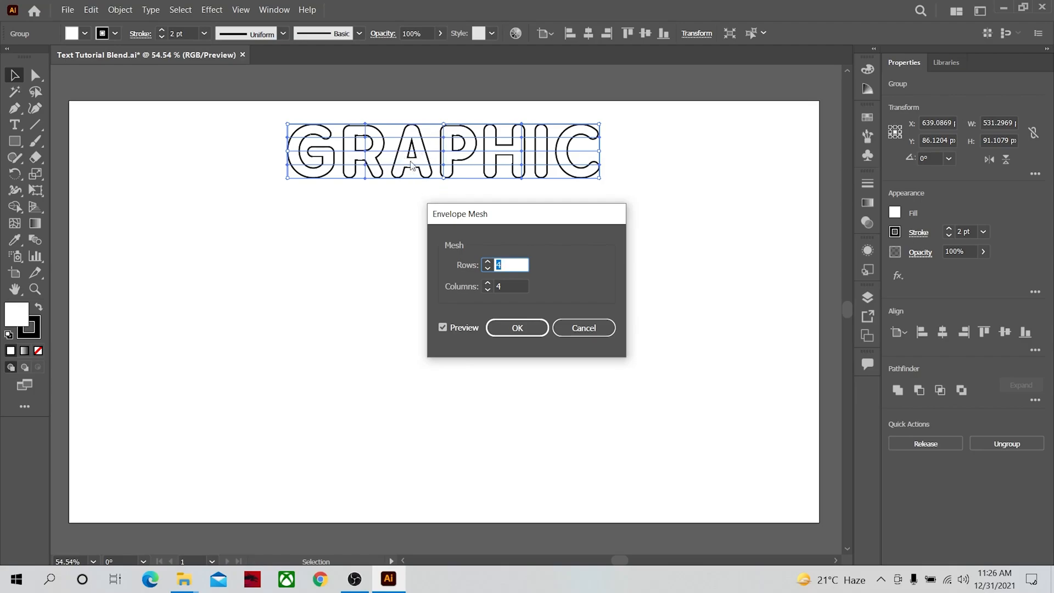
mouse_move(459, 188)
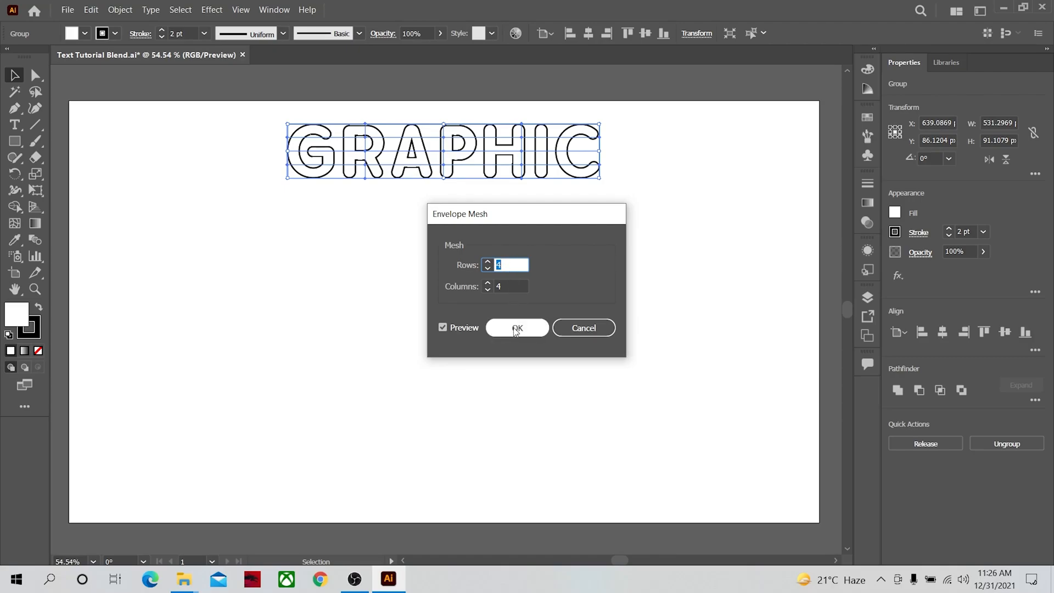
left_click(517, 328)
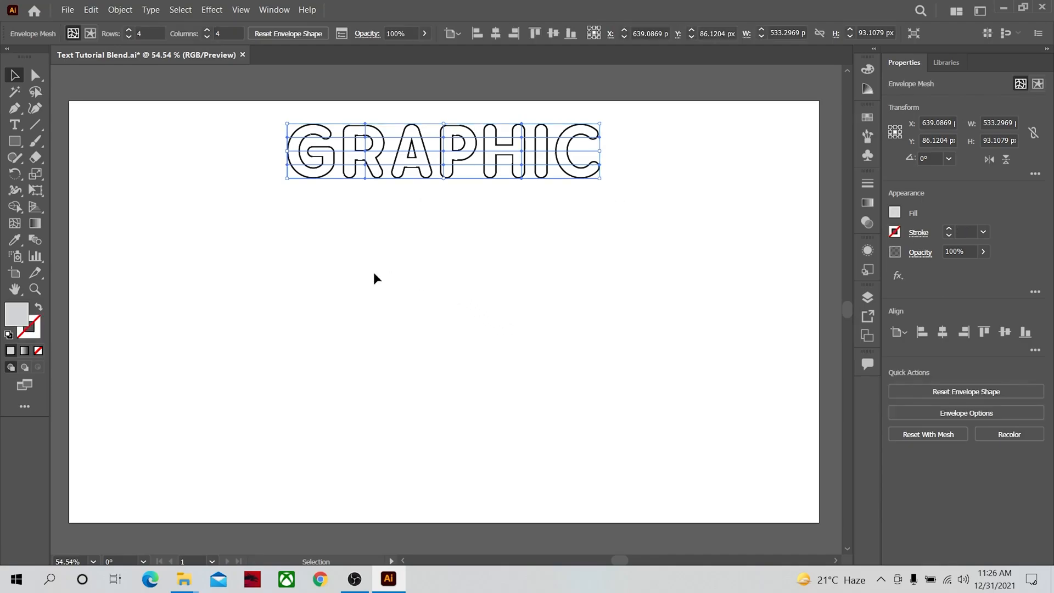
mouse_move(35, 76)
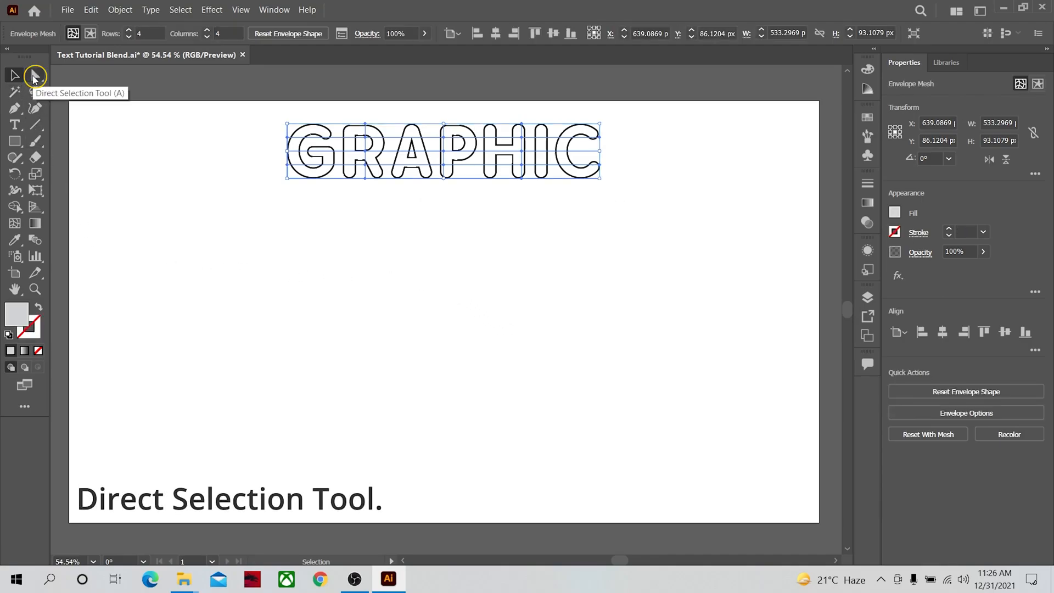
- Nudge the mesh points to slightly warp the GRAPHIC letters, then return to whole-object selection
left_click(35, 75)
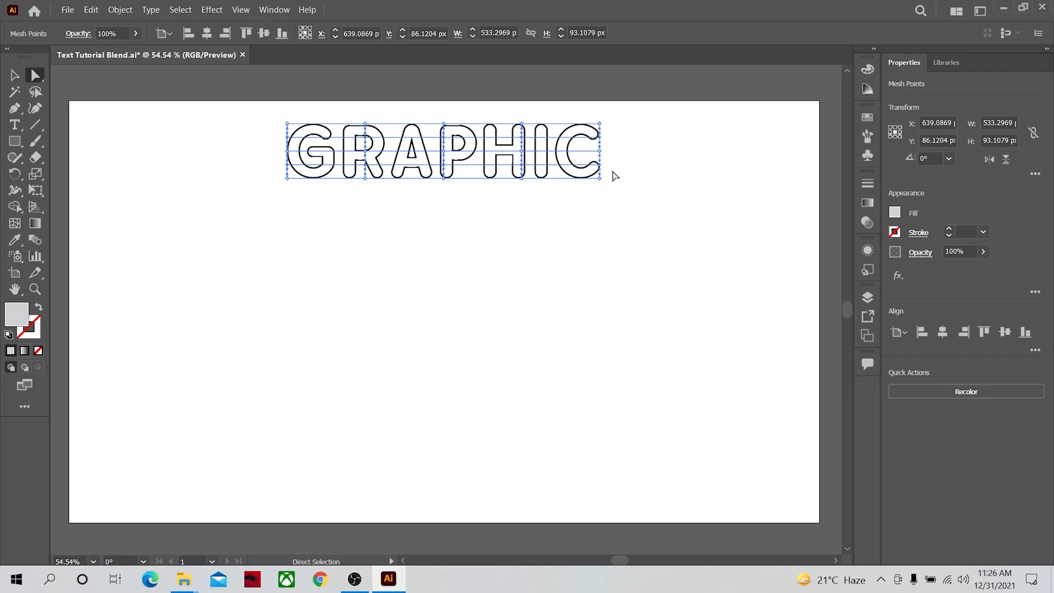
key("right")
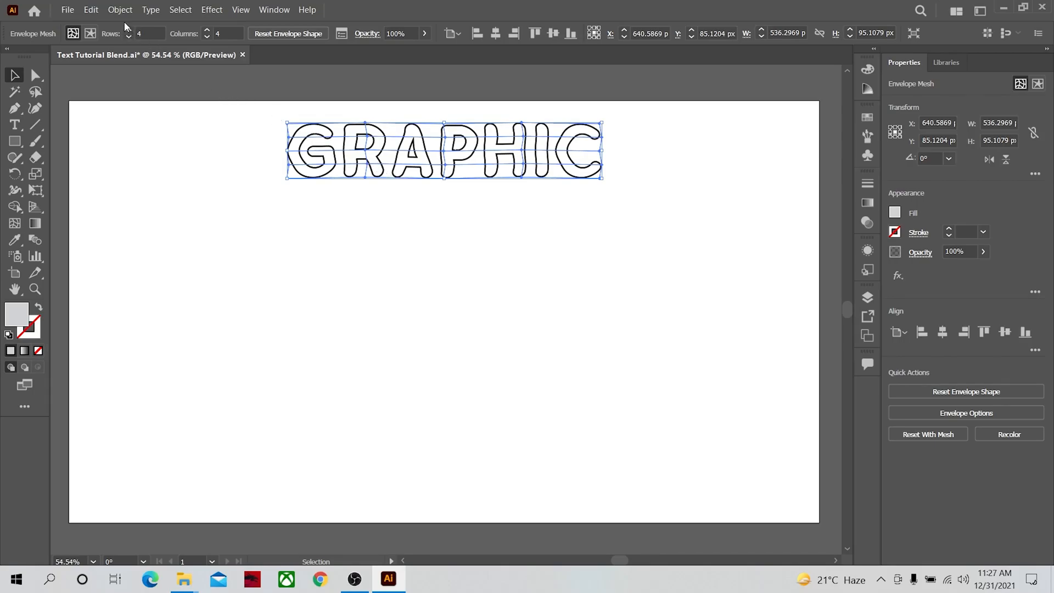
- Expand the enveloped GRAPHIC (Object and Fill) into a plain group of paths and deselect it
left_click(120, 10)
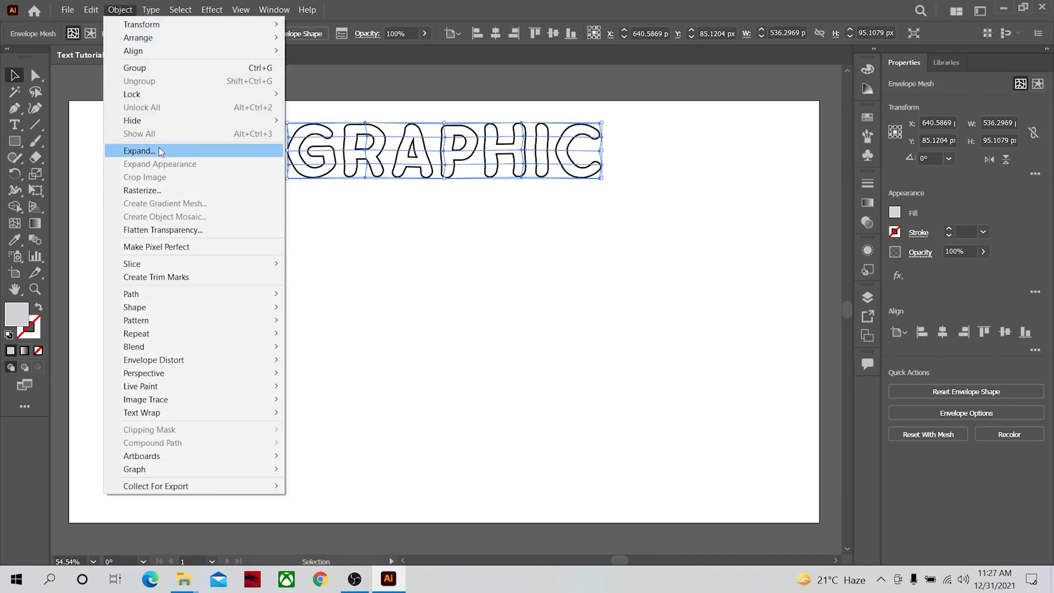
left_click(139, 151)
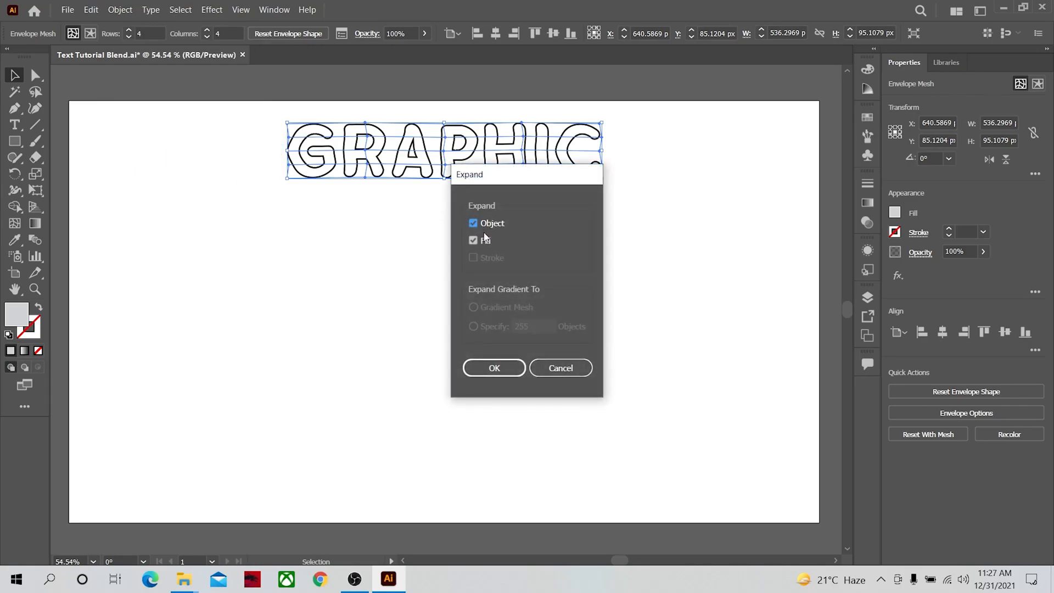
left_click(495, 368)
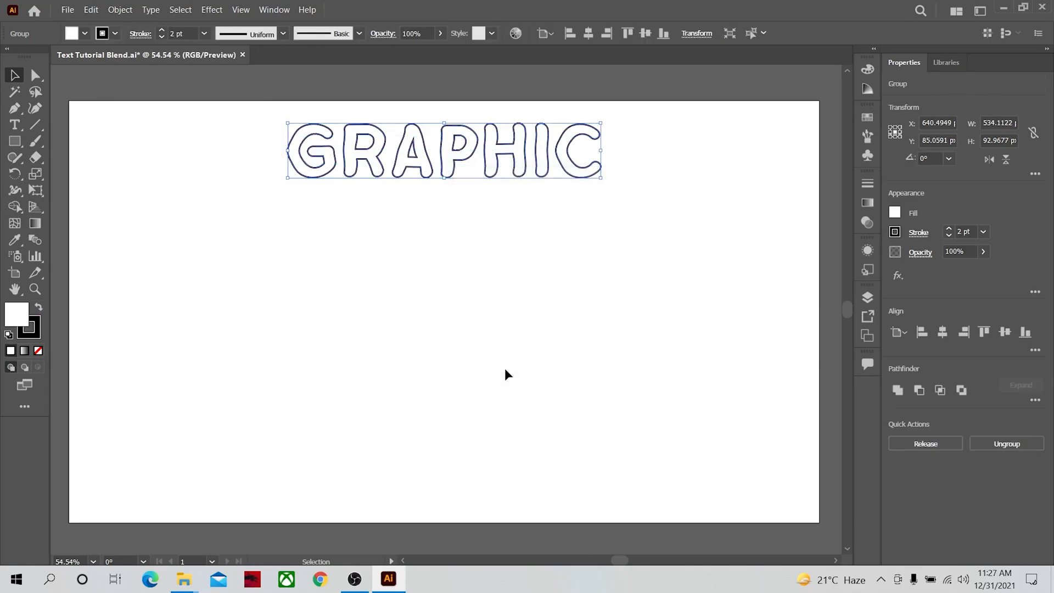
left_click(427, 208)
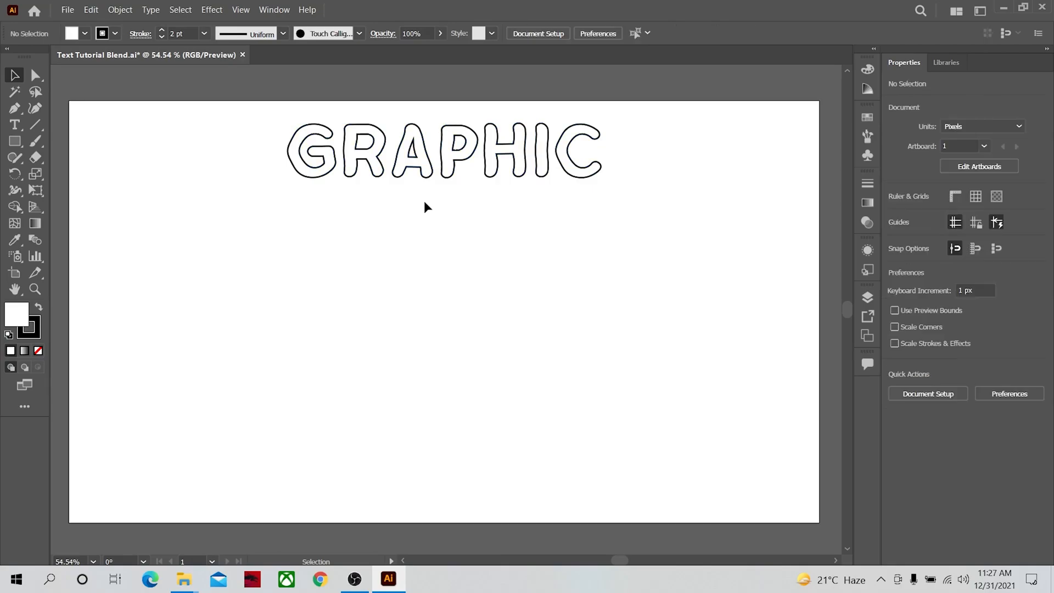
- Duplicate GRAPHIC down the page into three stacked copies and select them all
left_click(443, 151)
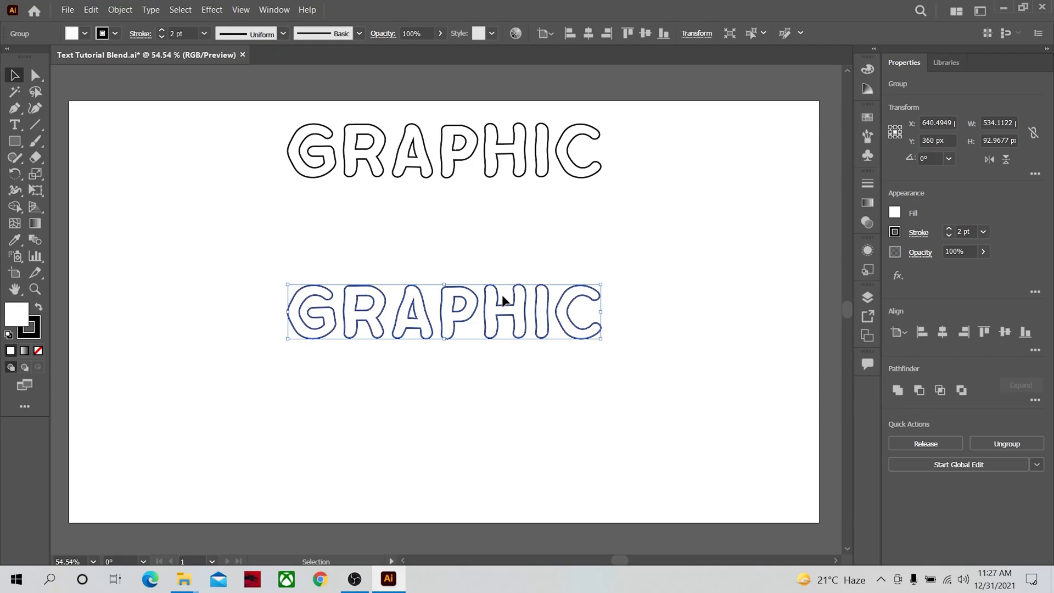
left_click(35, 74)
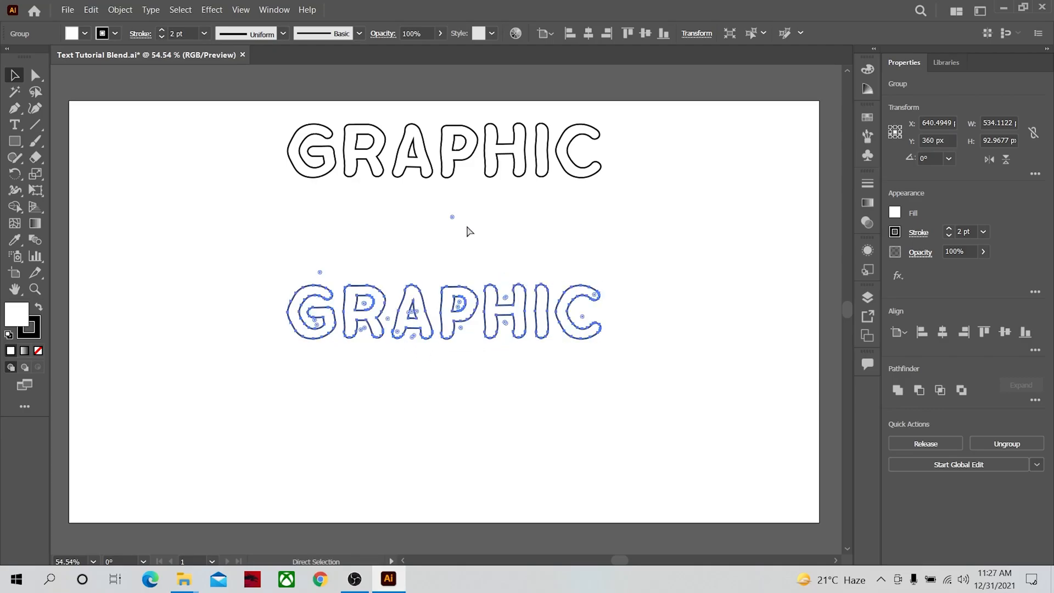
key("ctrl+d")
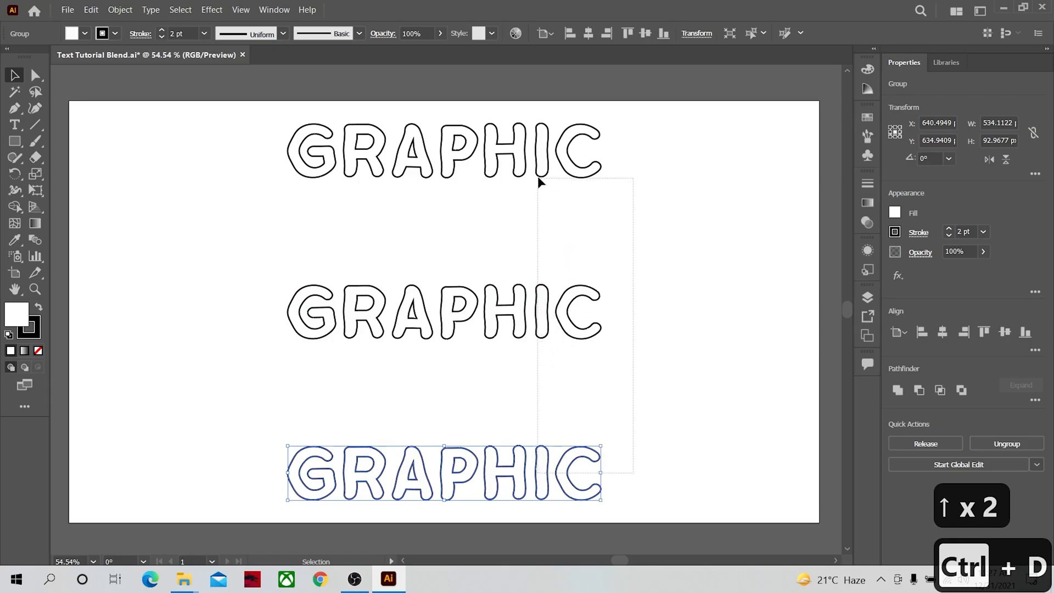
key("ctrl+d")
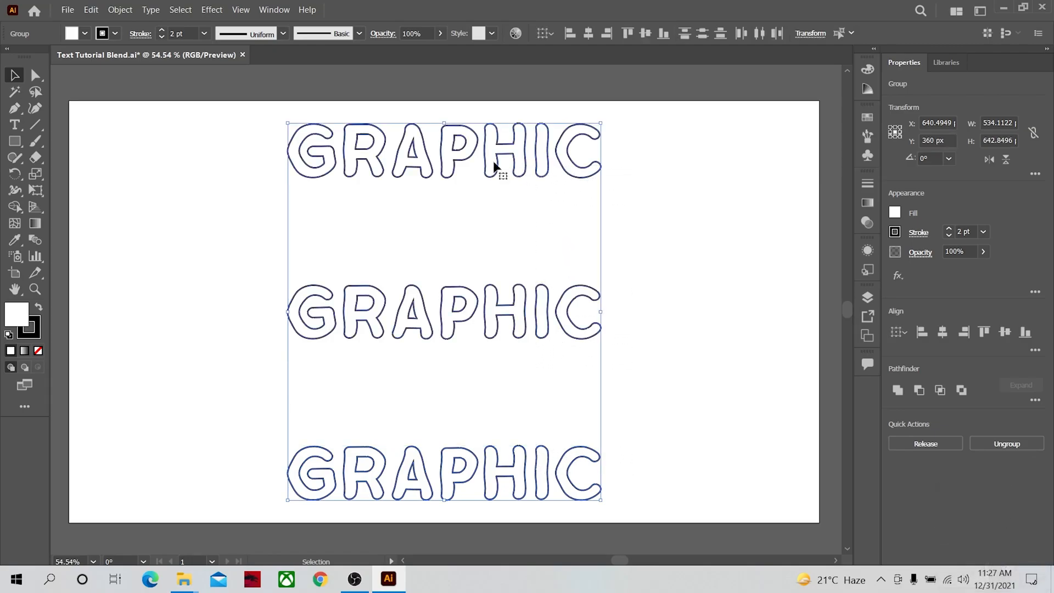
- Blend the three GRAPHIC copies together with Object > Blend > Make
left_click(119, 10)
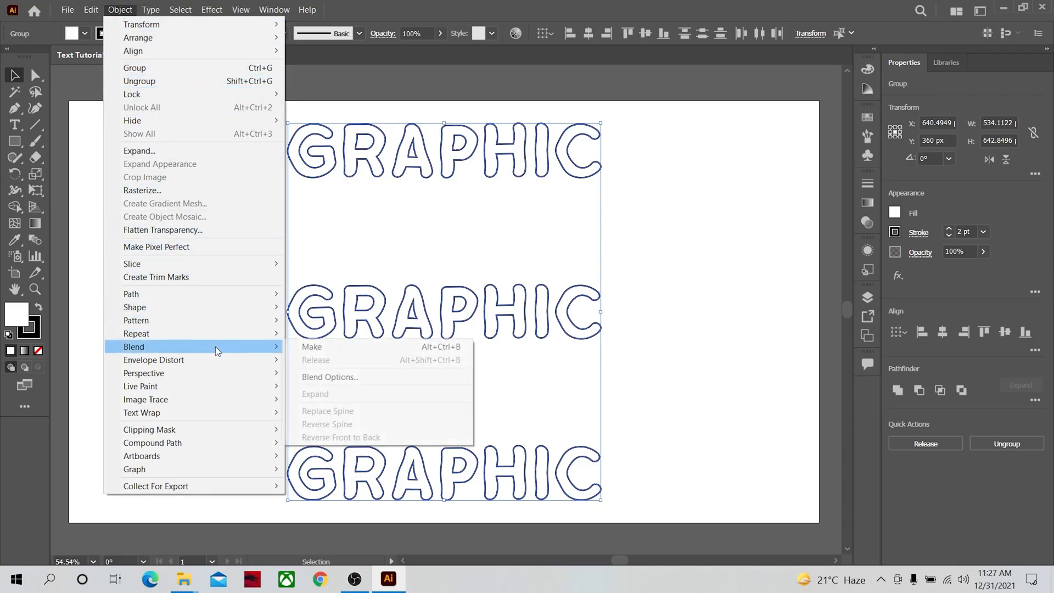
mouse_move(348, 377)
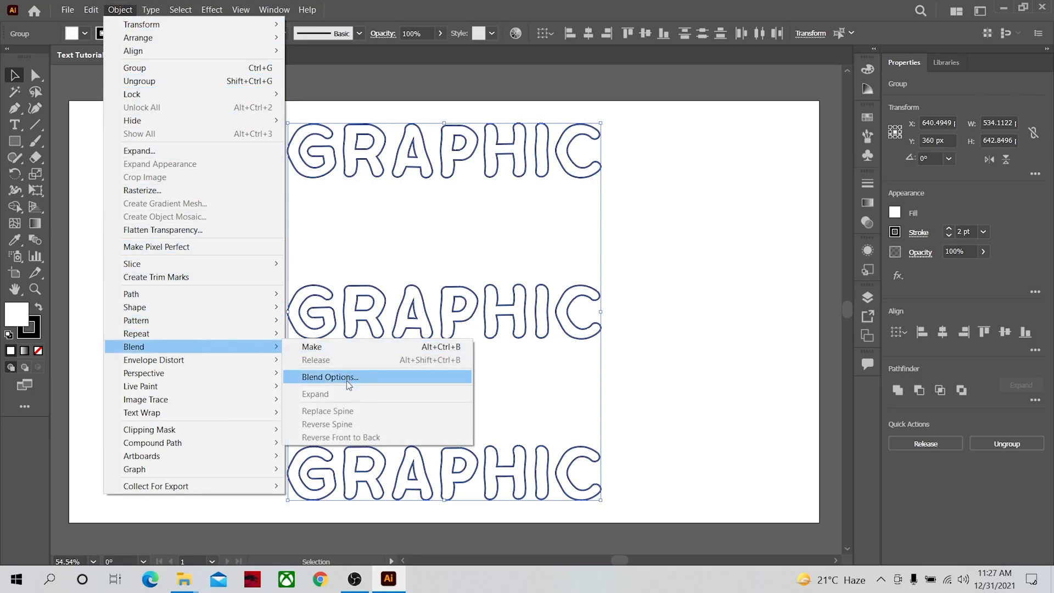
left_click(311, 346)
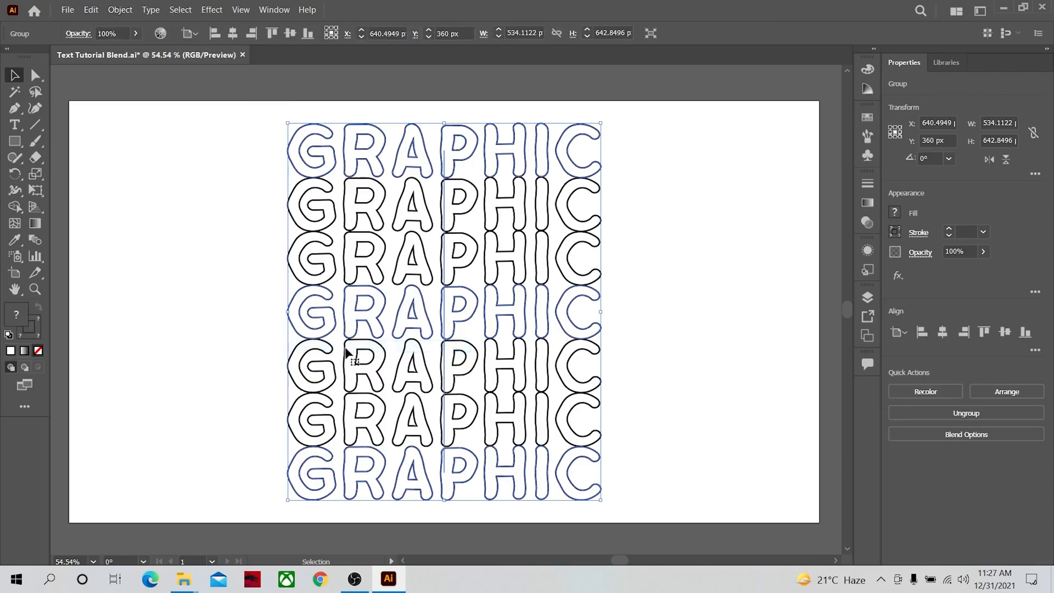
mouse_move(386, 227)
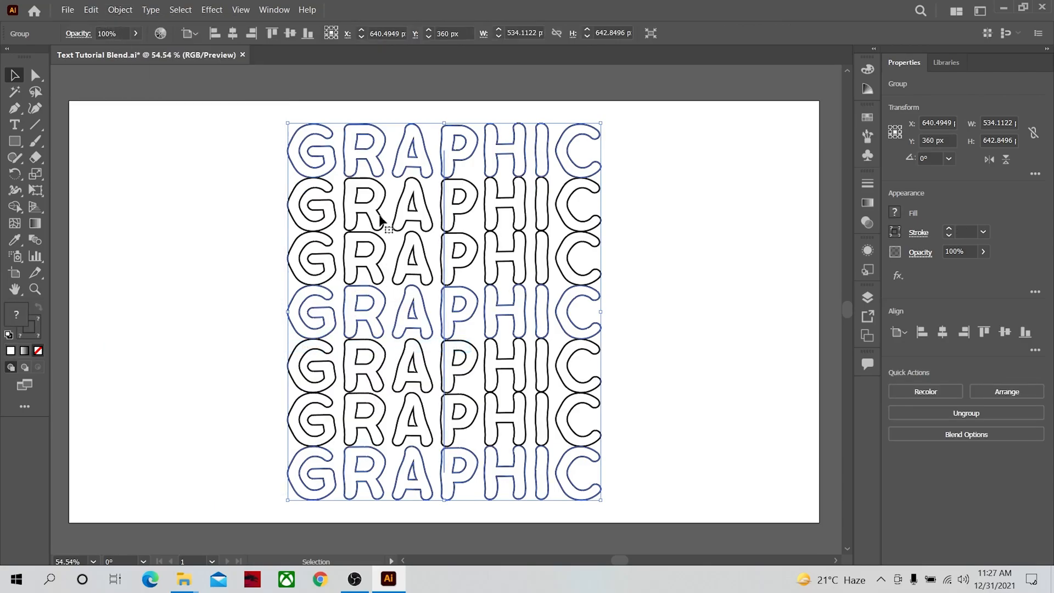
mouse_move(412, 281)
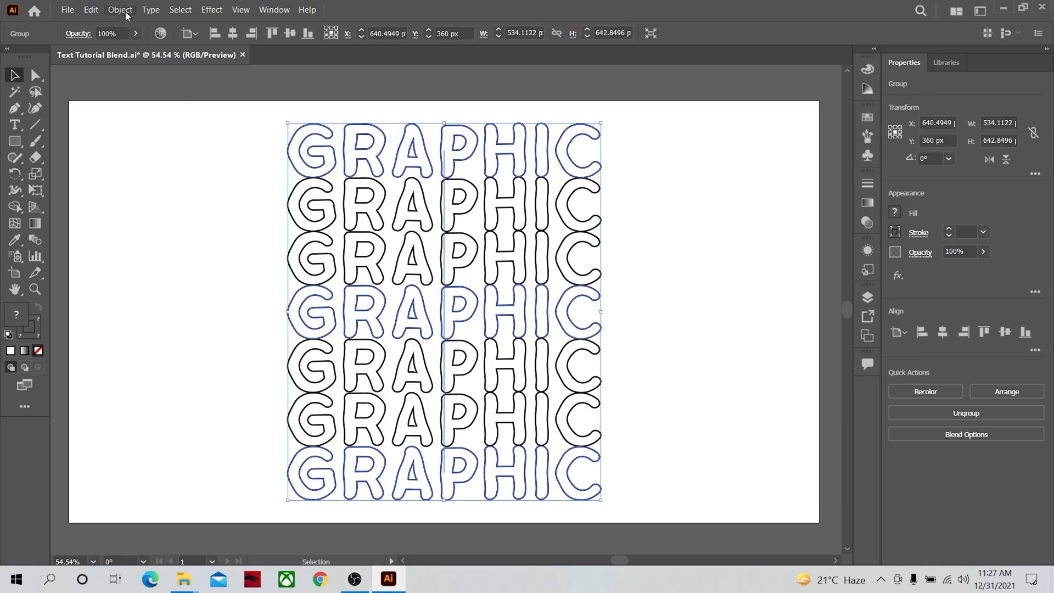
- Set Blend Options spacing to Specified Steps with 11 steps
left_click(120, 10)
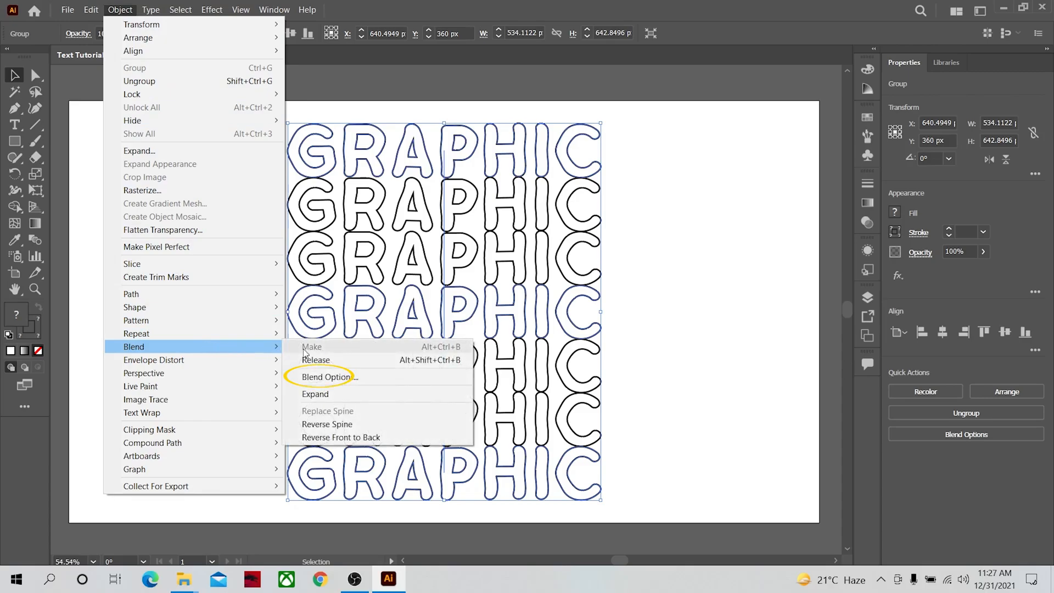
left_click(329, 376)
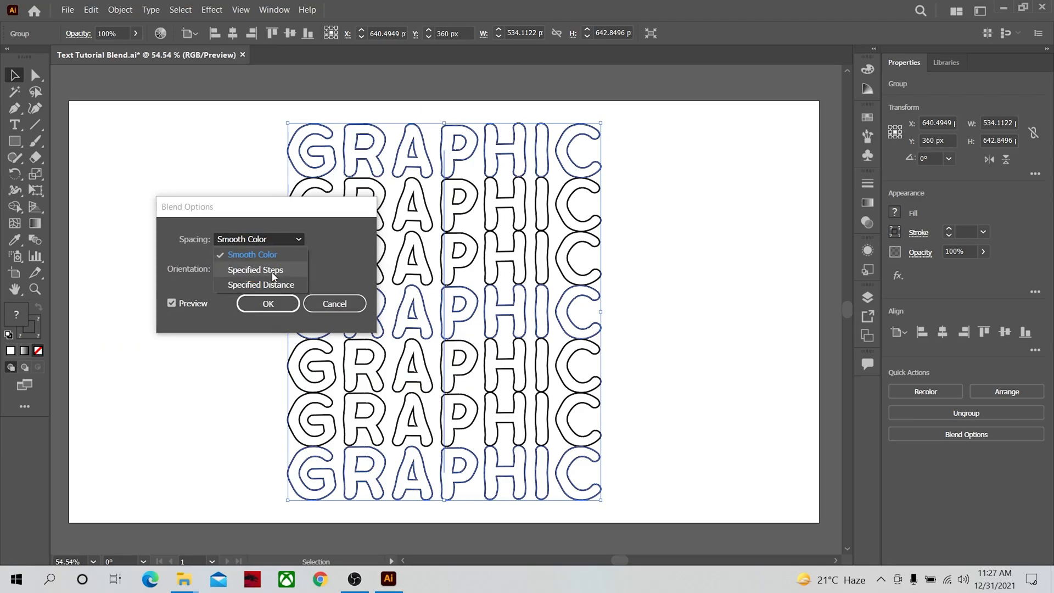
left_click(256, 270)
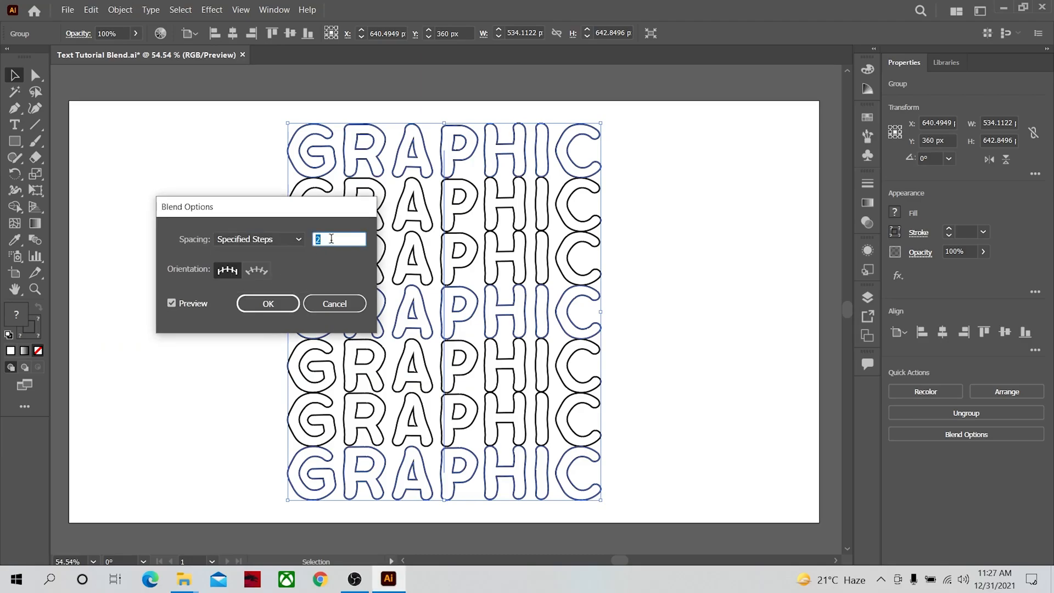
type("7")
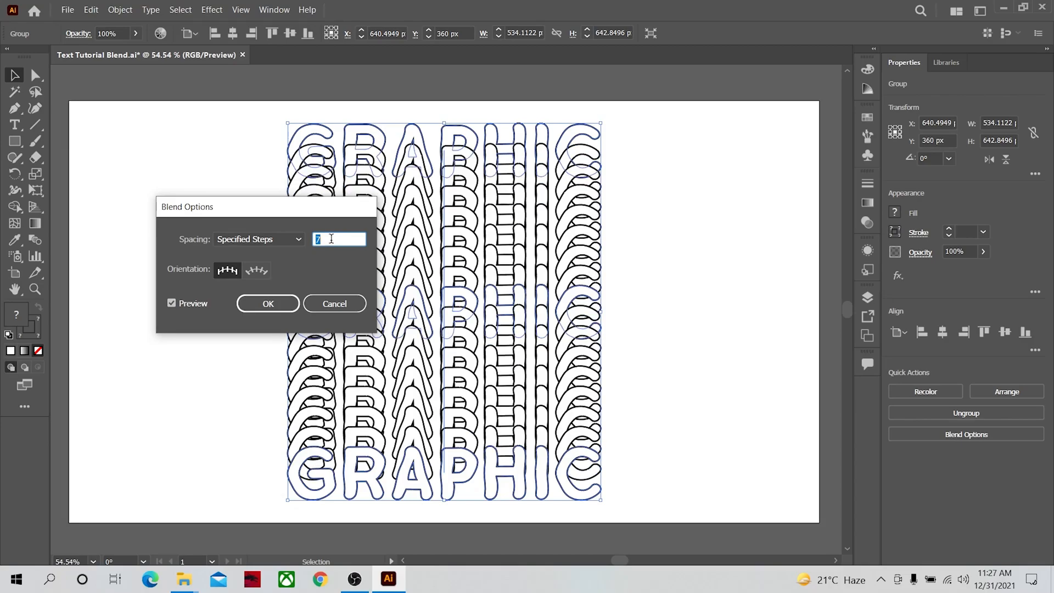
type("10")
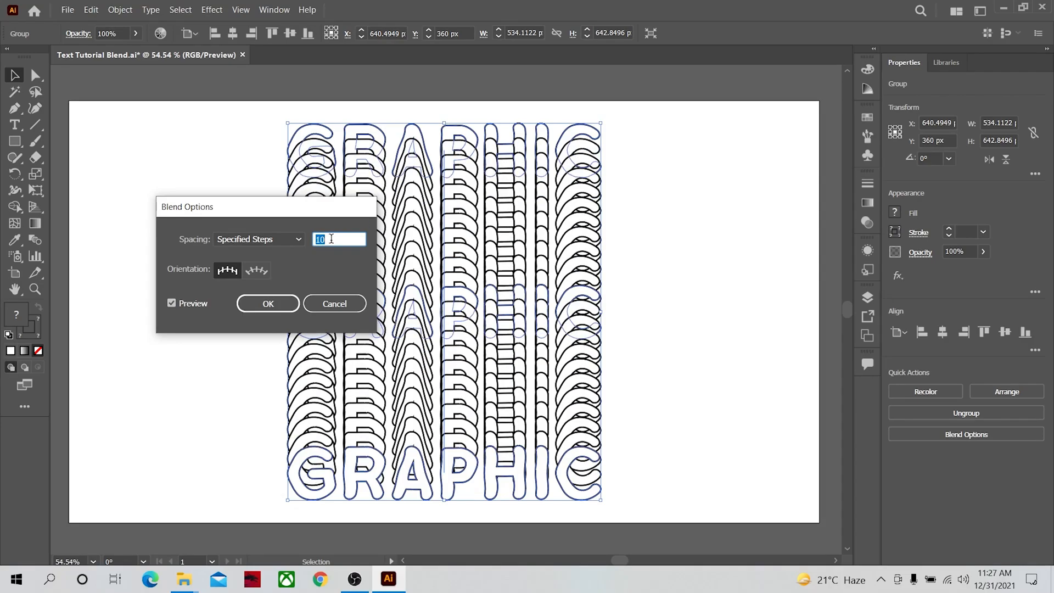
type("11")
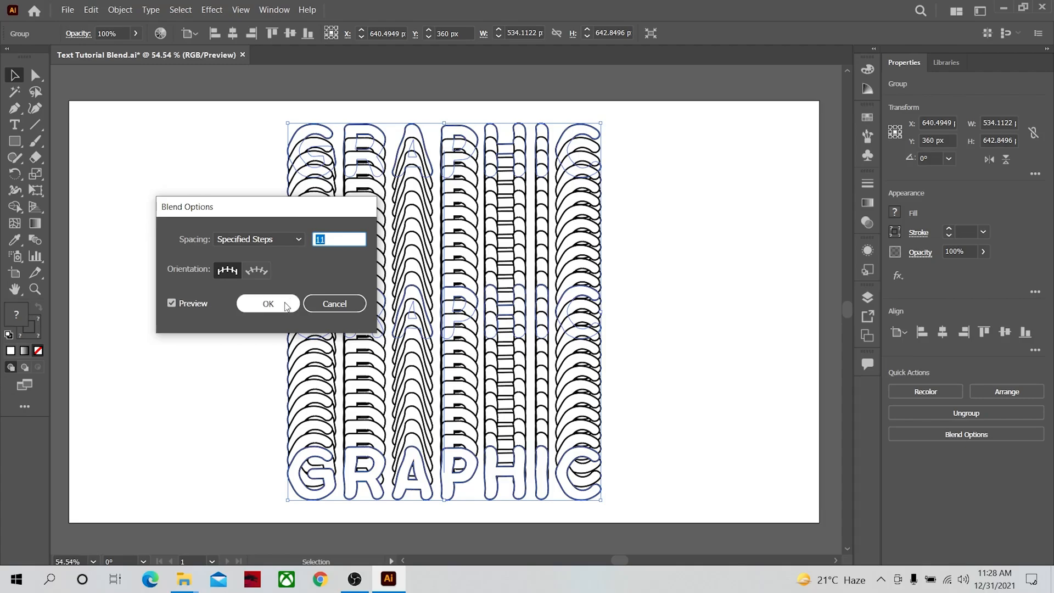
left_click(268, 303)
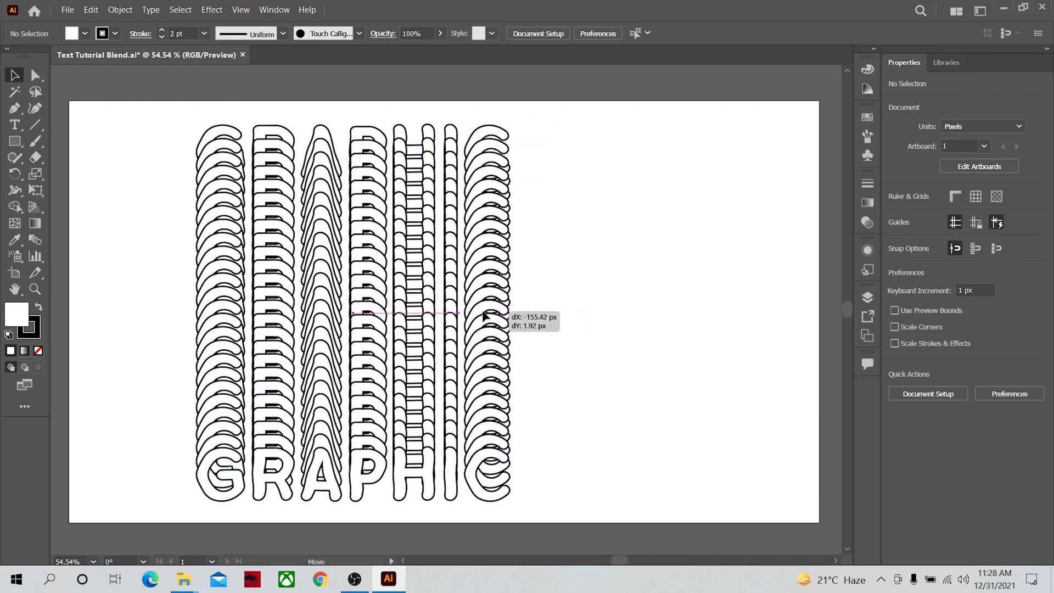
- Move the GRAPHIC blend to the left edge and draw a curved path on the right with the Pen tool
left_click_drag(484, 313, 378, 313)
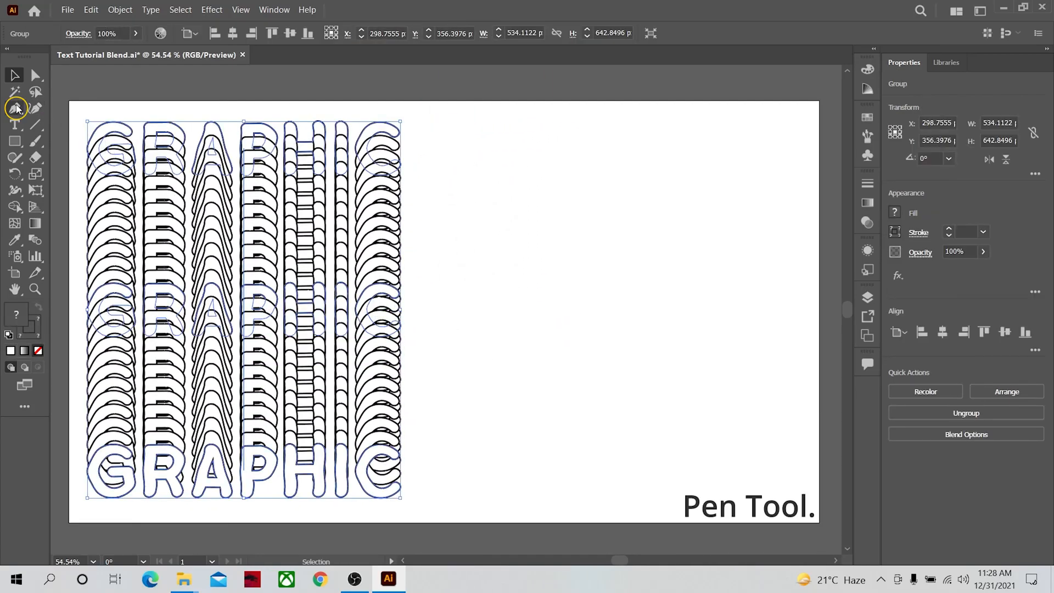
left_click(14, 108)
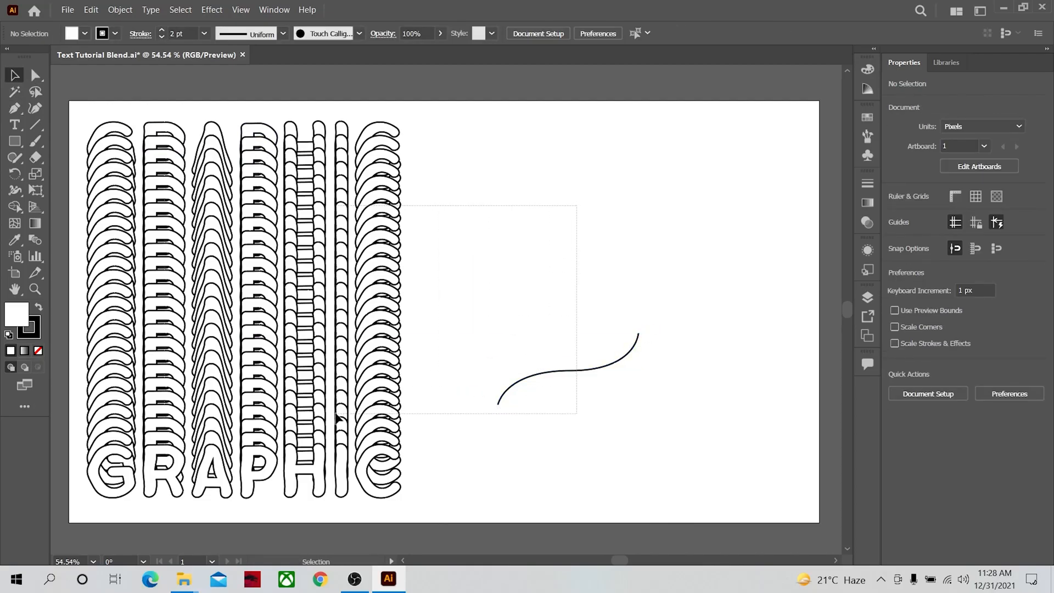
- Replace the blend's spine with the curved path so GRAPHIC sweeps along it, then reselect the blend
key("ctrl+a")
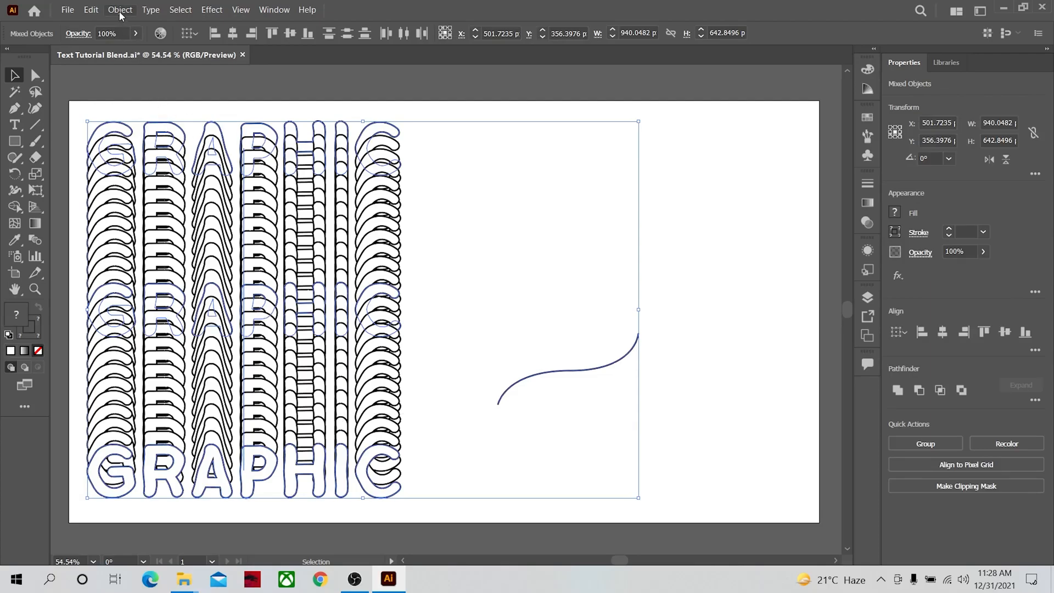
left_click(120, 10)
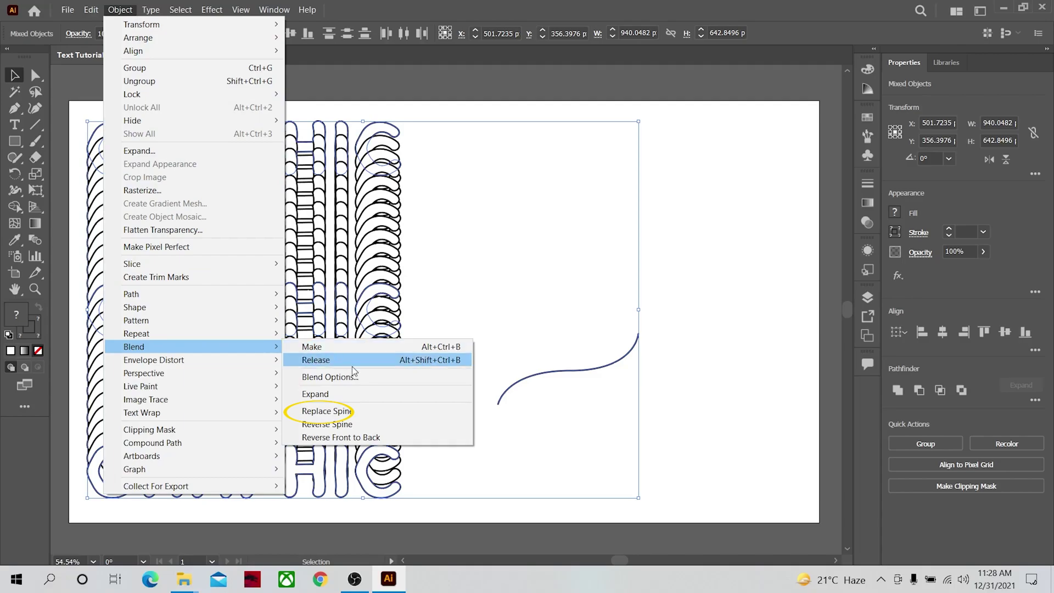
mouse_move(370, 417)
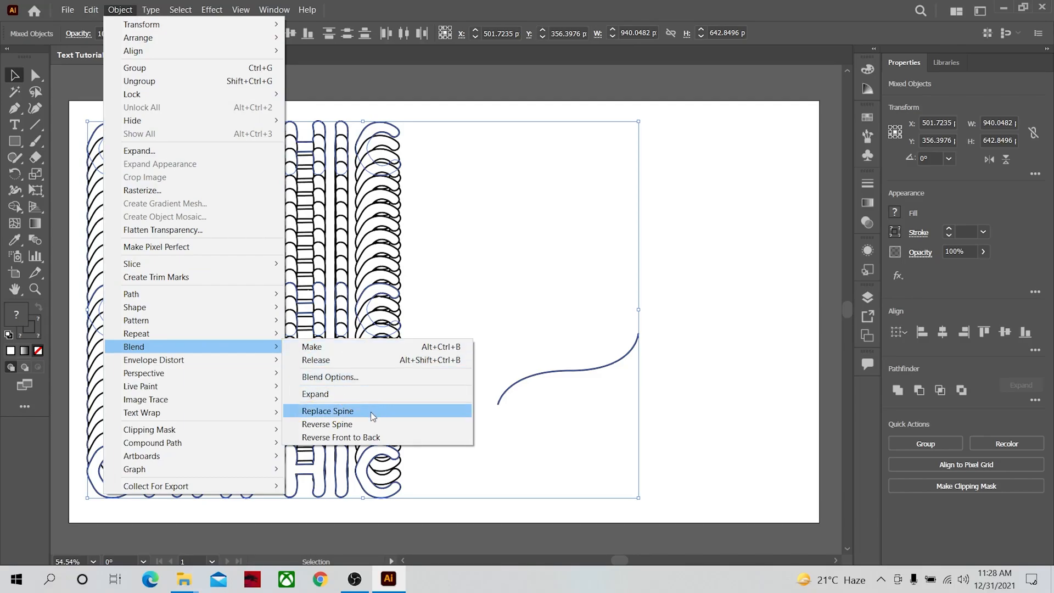
left_click(327, 411)
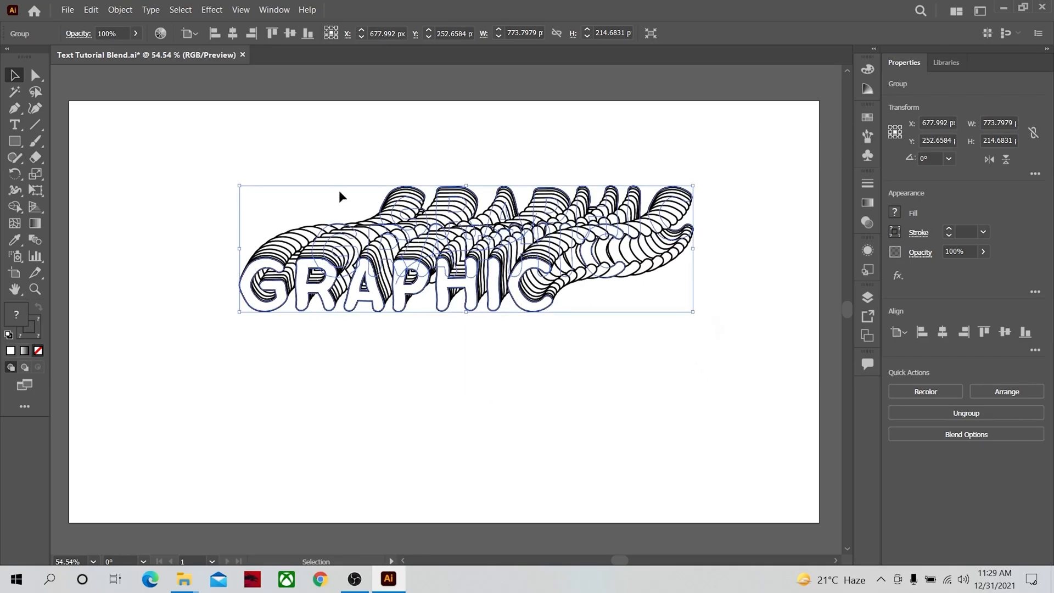
left_click(441, 343)
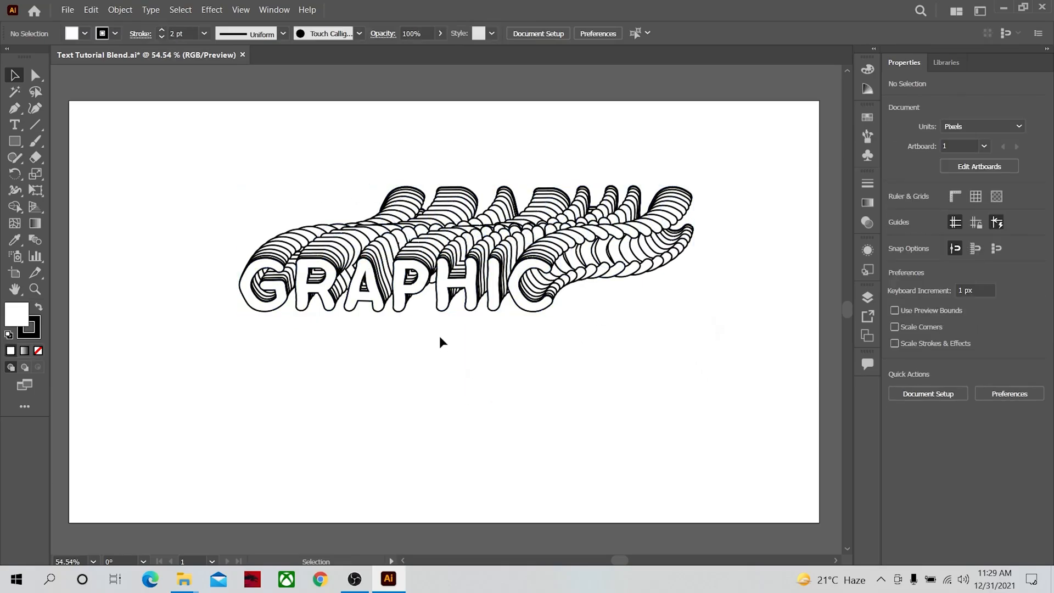
left_click(443, 282)
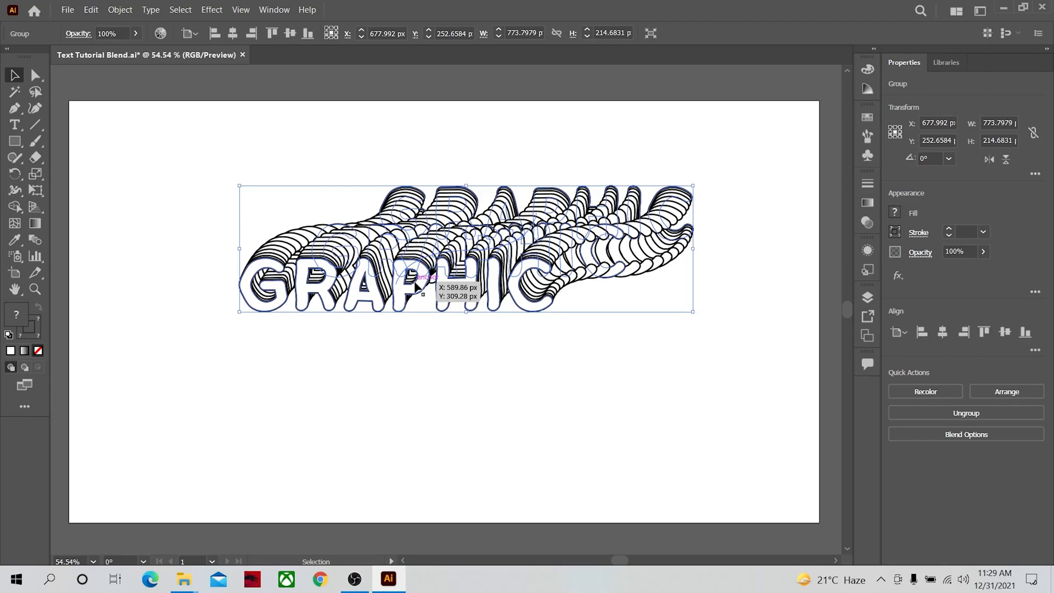
mouse_move(415, 268)
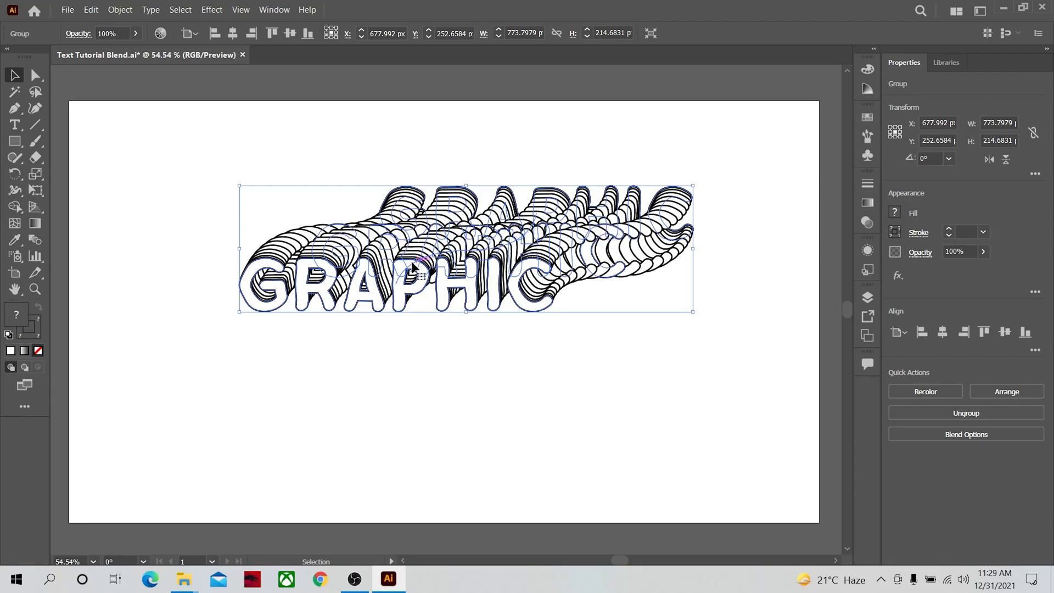
mouse_move(130, 14)
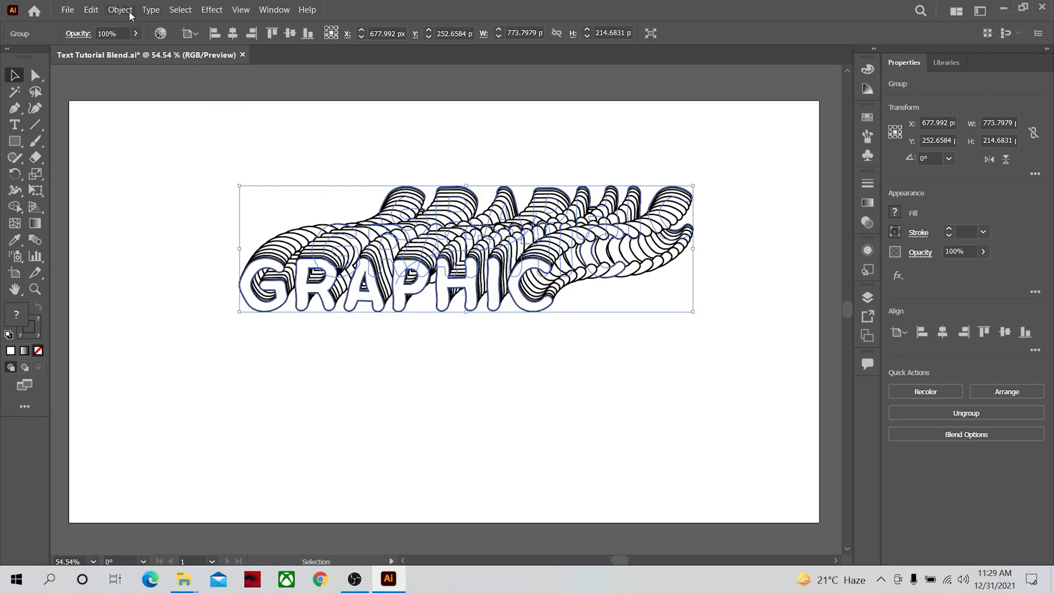
- Reverse the blend's spine via Object > Blend, then deselect to view the flipped GRAPHIC
left_click(120, 9)
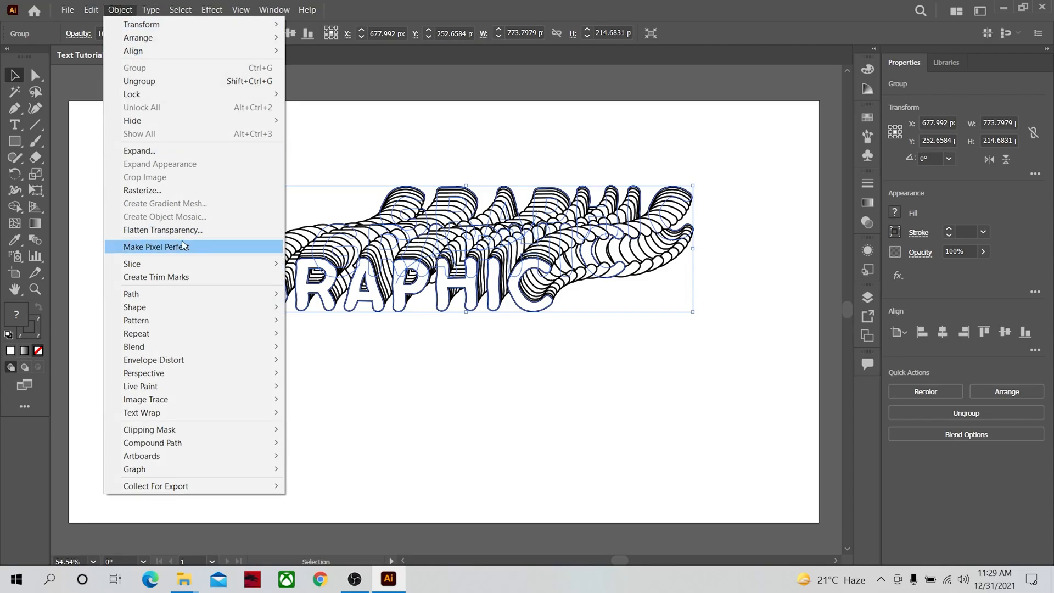
mouse_move(133, 346)
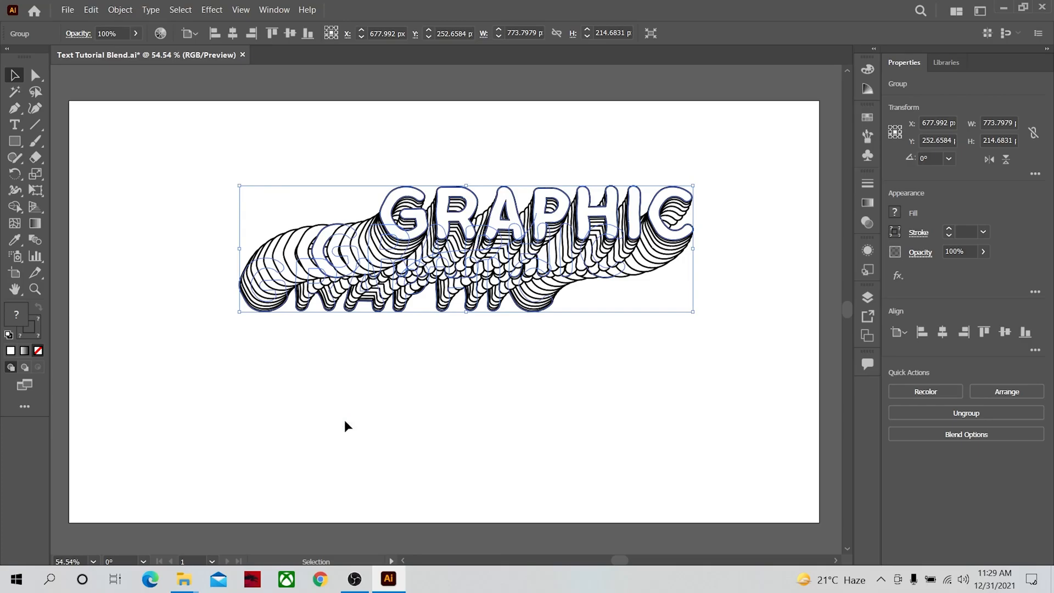
mouse_move(510, 219)
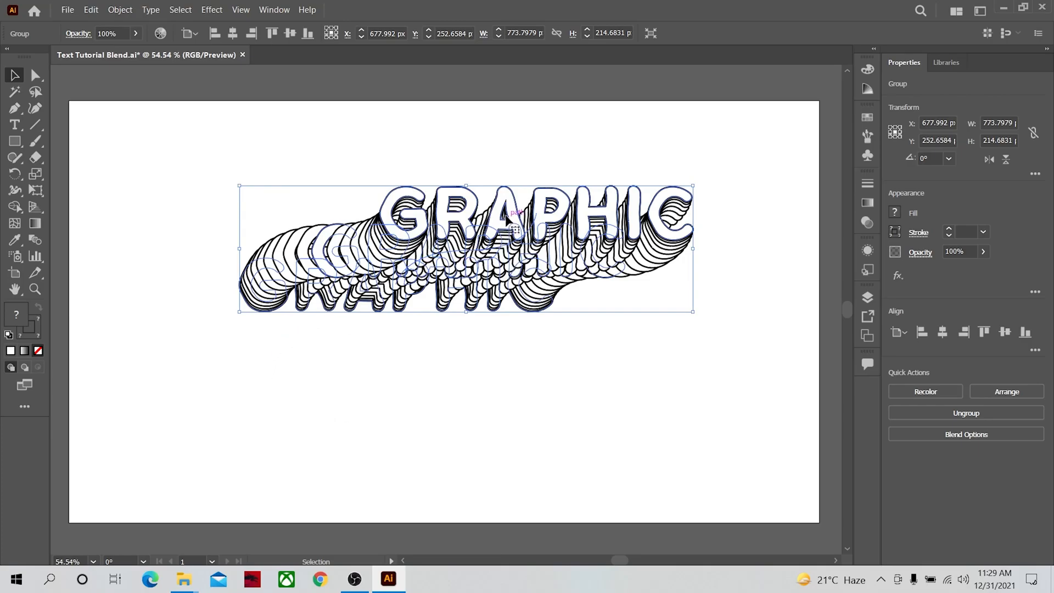
left_click(677, 342)
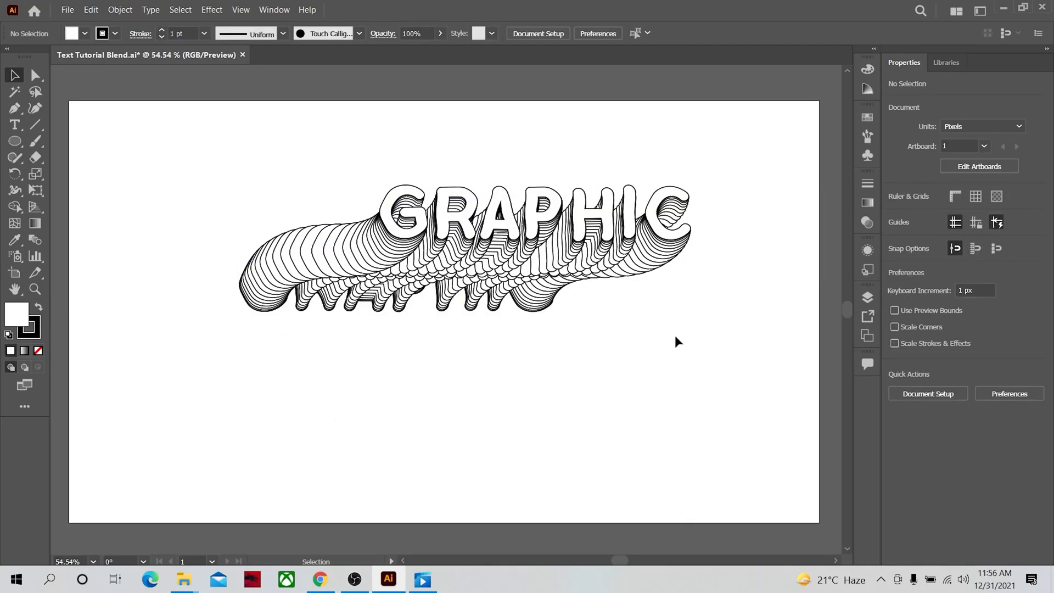
mouse_move(659, 329)
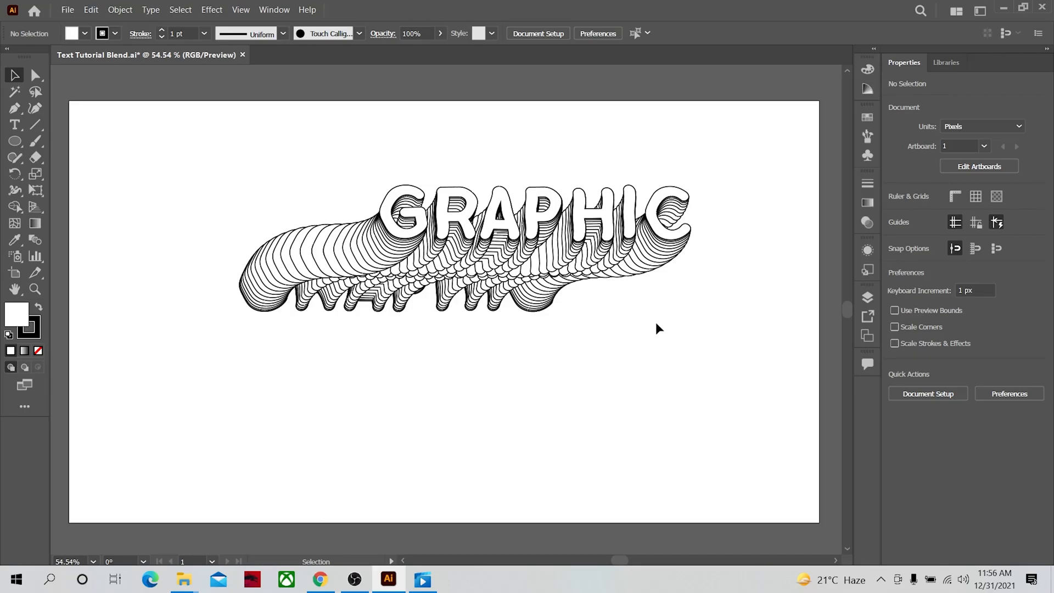
mouse_move(647, 318)
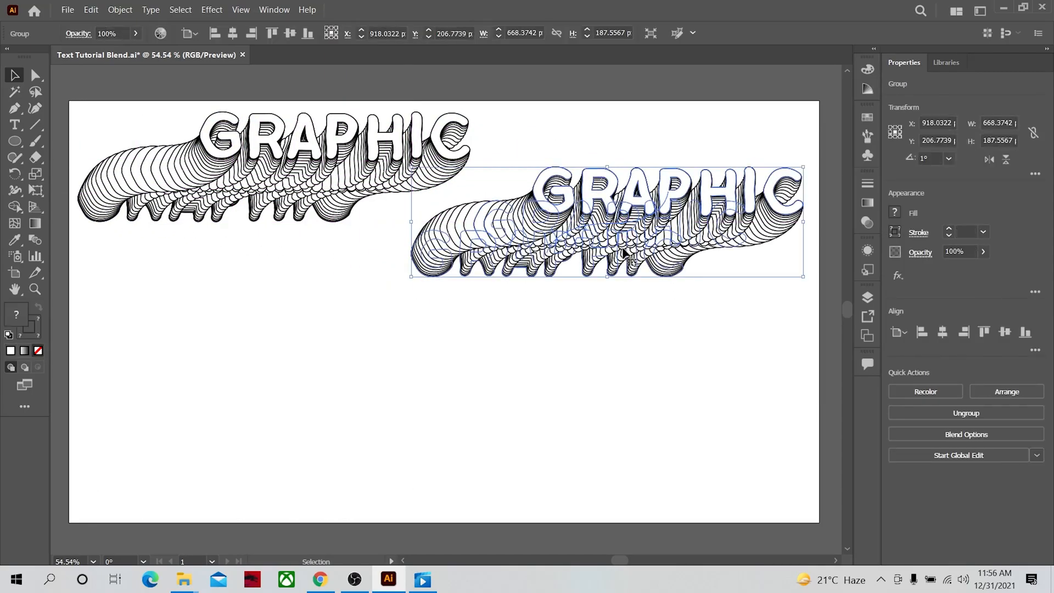
mouse_move(191, 62)
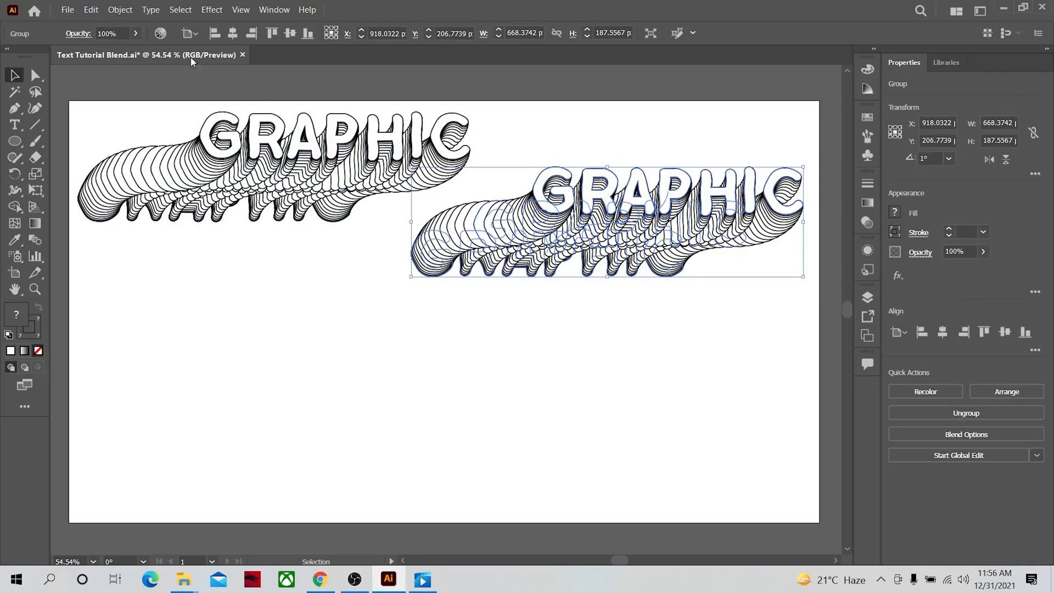
- Expand the right-hand GRAPHIC blend copy into individual outline paths
left_click(119, 9)
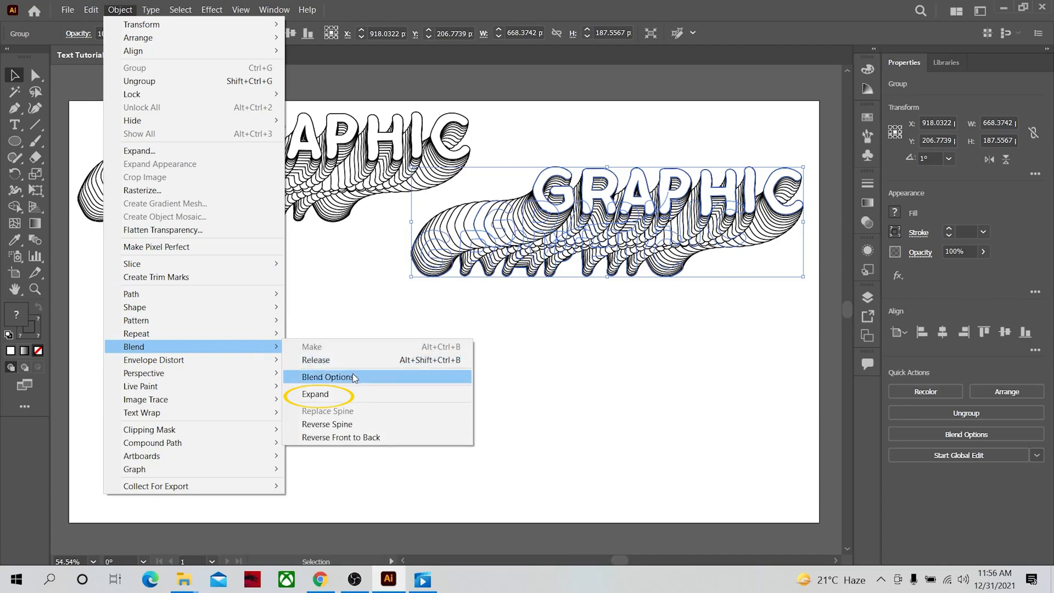
left_click(315, 394)
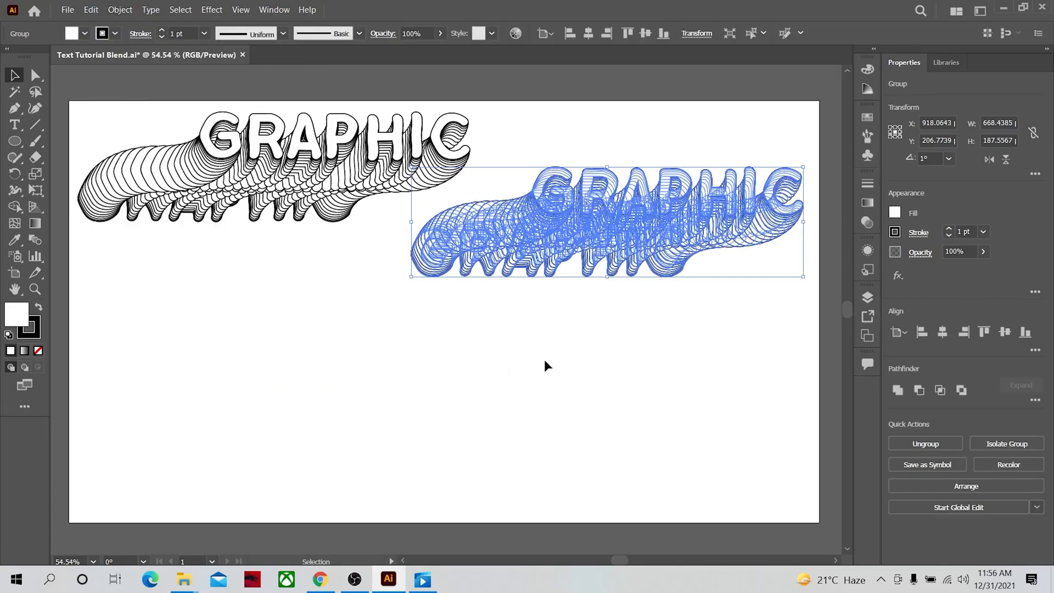
mouse_move(574, 309)
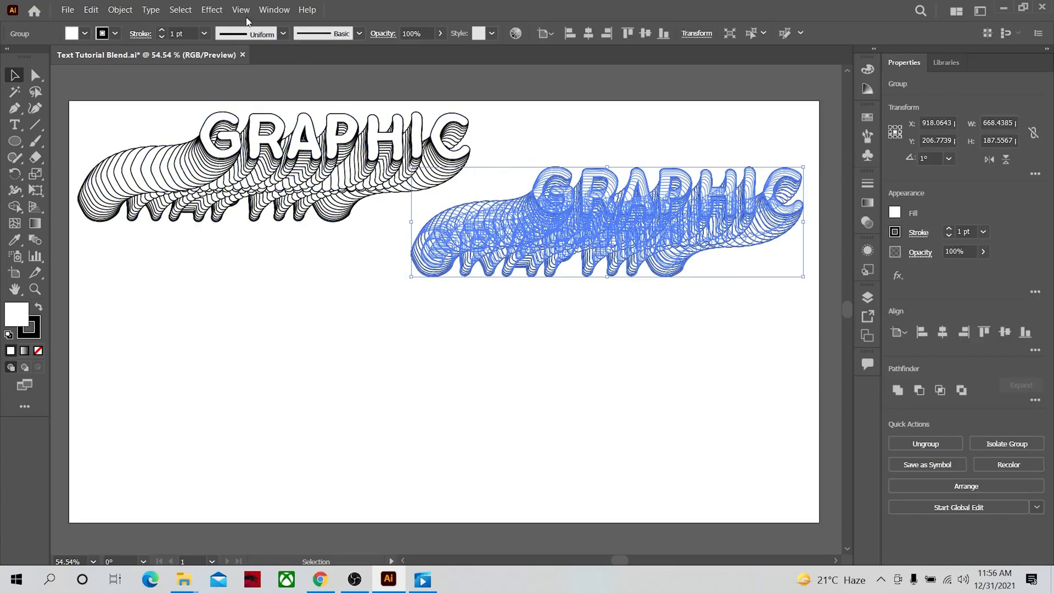
- Show the floating Pathfinder panel from the Window menu
left_click(1034, 402)
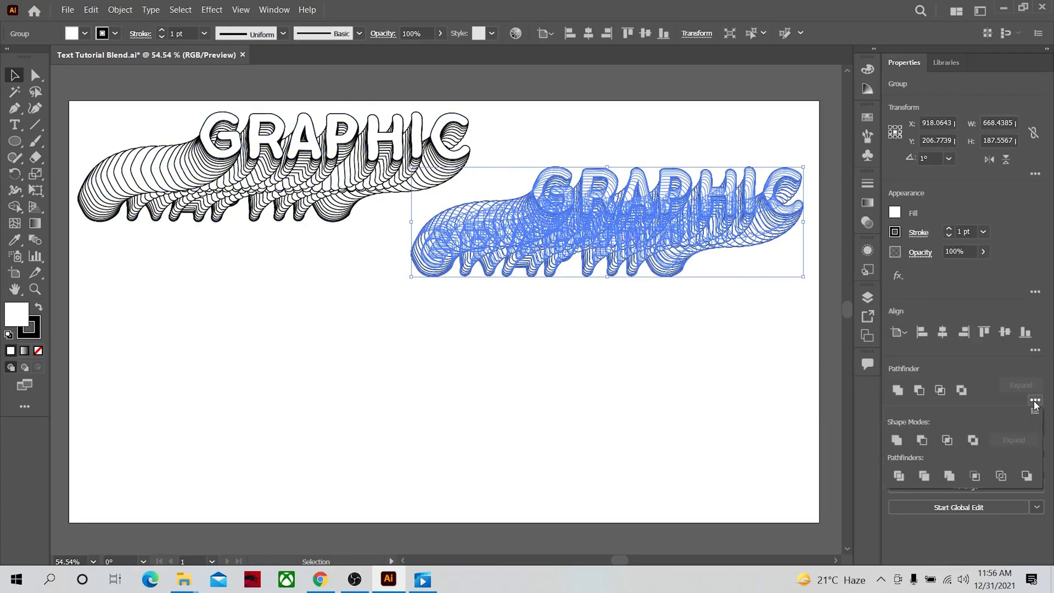
mouse_move(1032, 409)
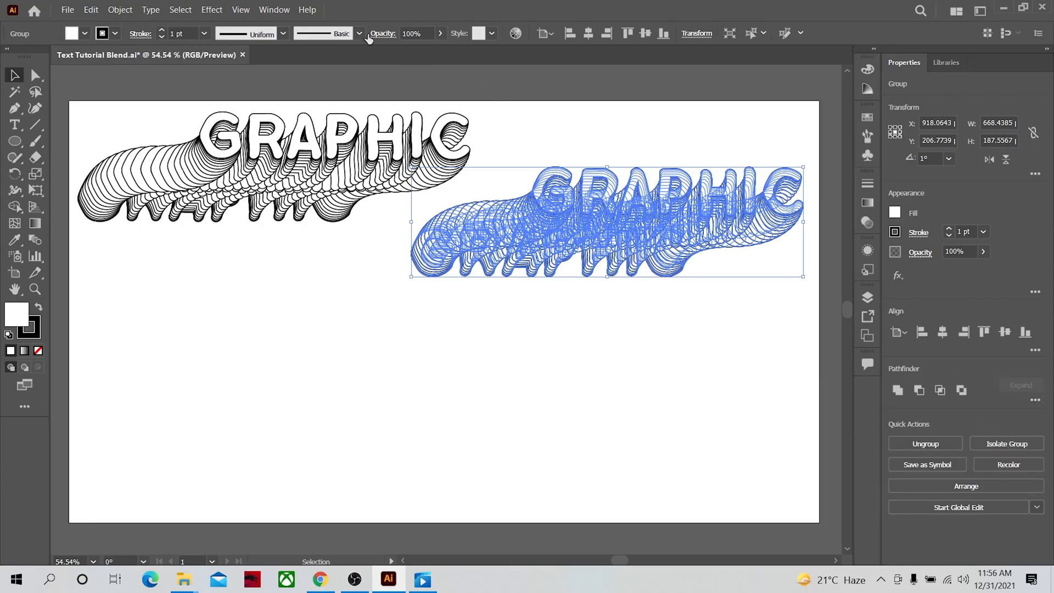
left_click(273, 10)
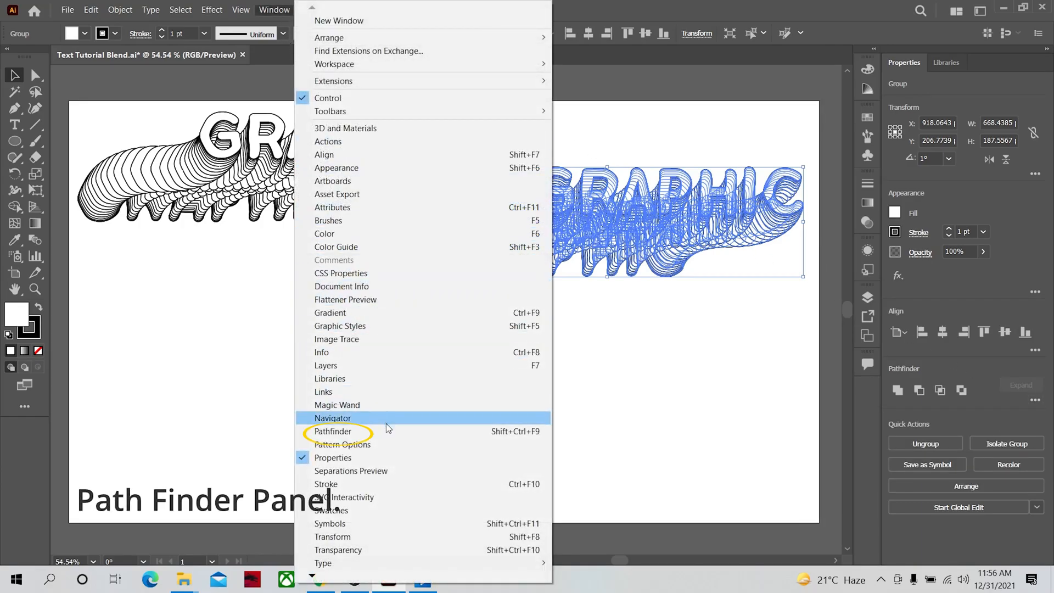
left_click(332, 431)
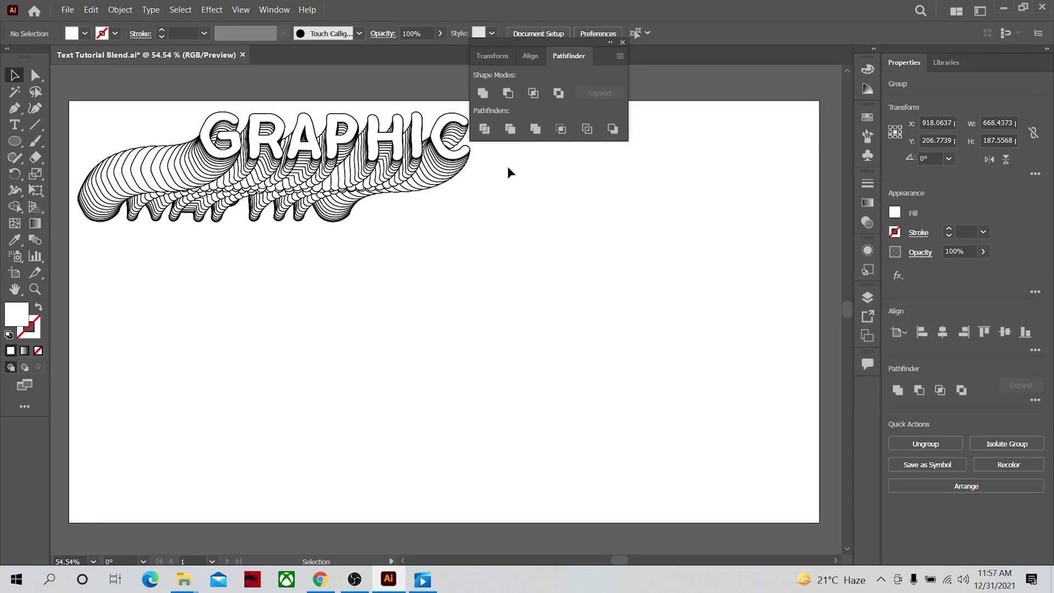
- Give the right-hand GRAPHIC copy's outlines a crimson red stroke colour
left_click(675, 212)
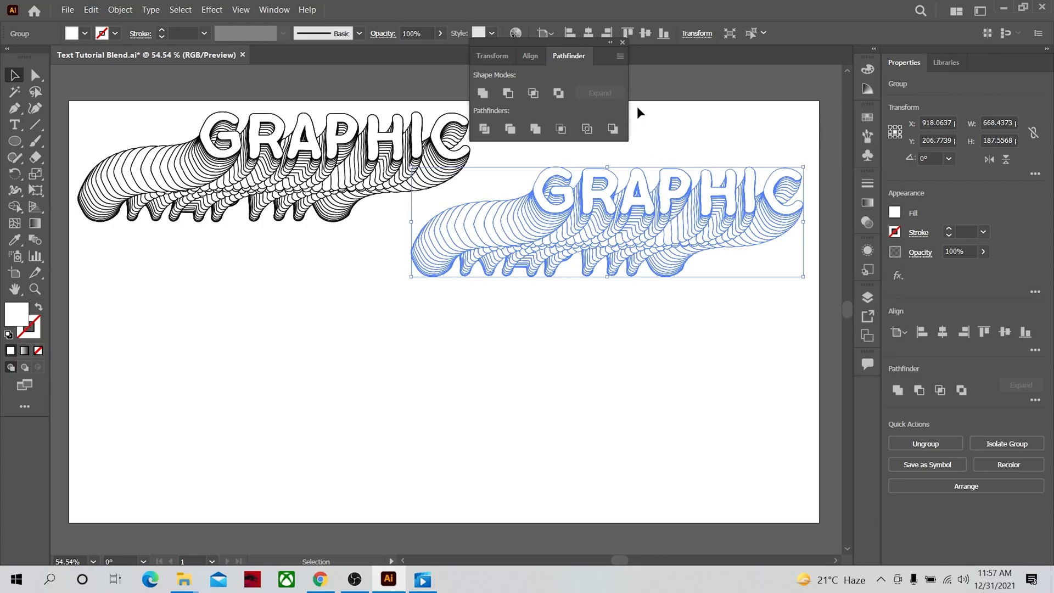
left_click(621, 43)
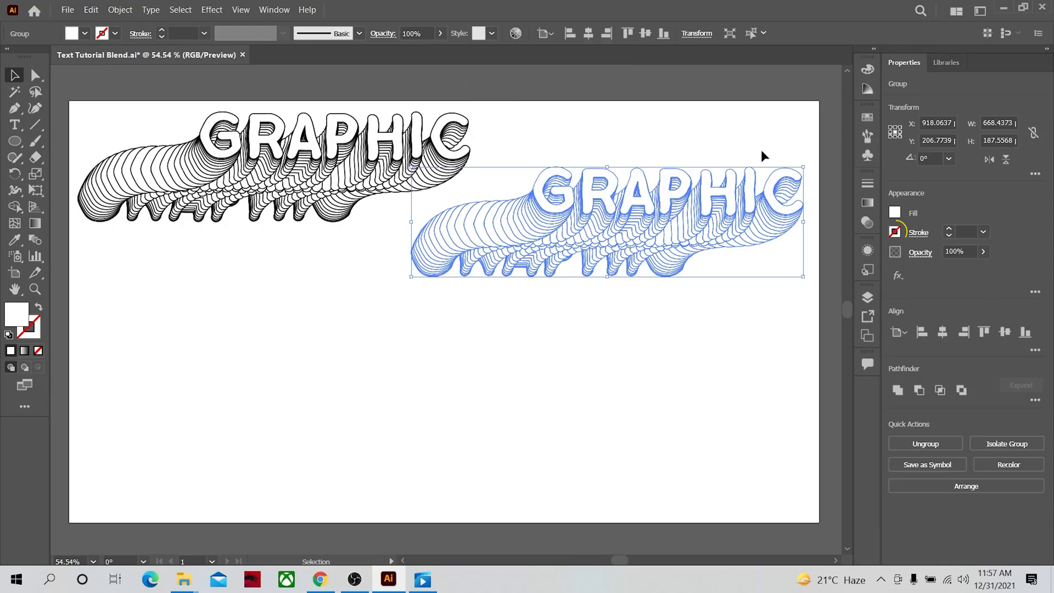
left_click(895, 231)
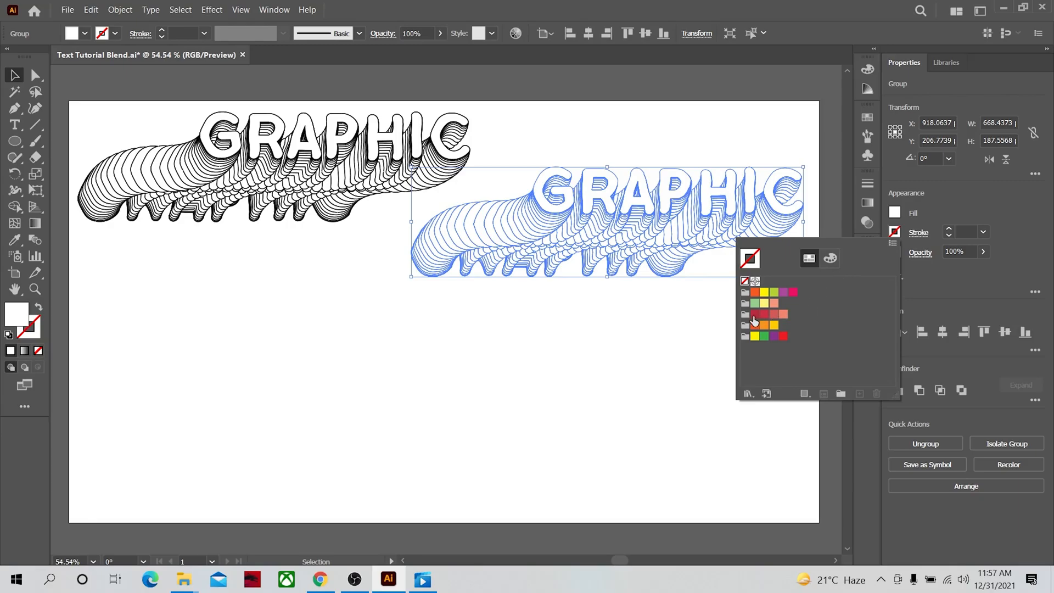
left_click(753, 314)
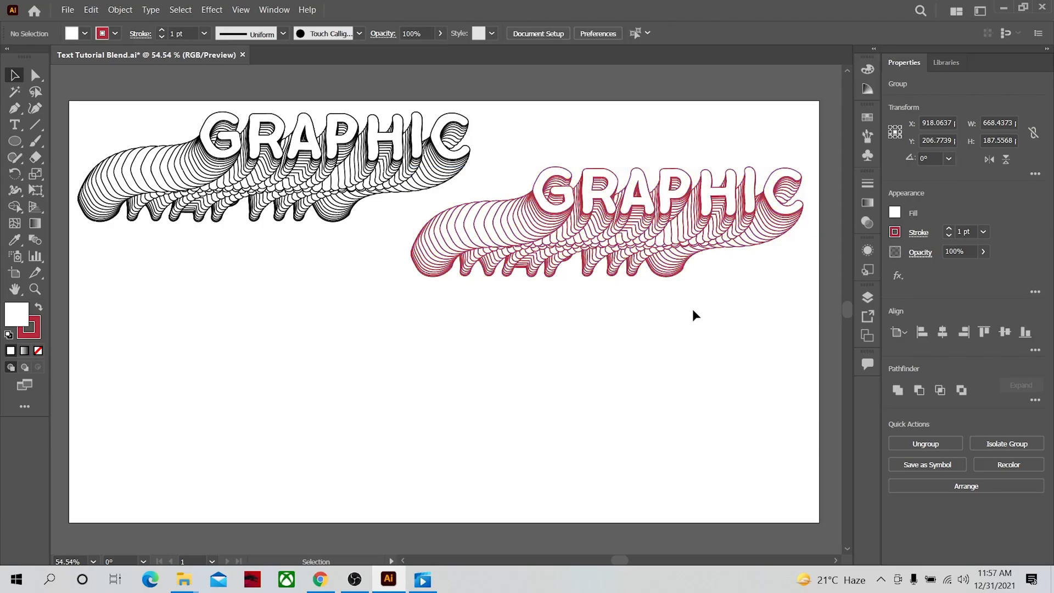
- Raise the red-stroked copy's stroke weight from 1 pt to 2 pt
left_click(605, 222)
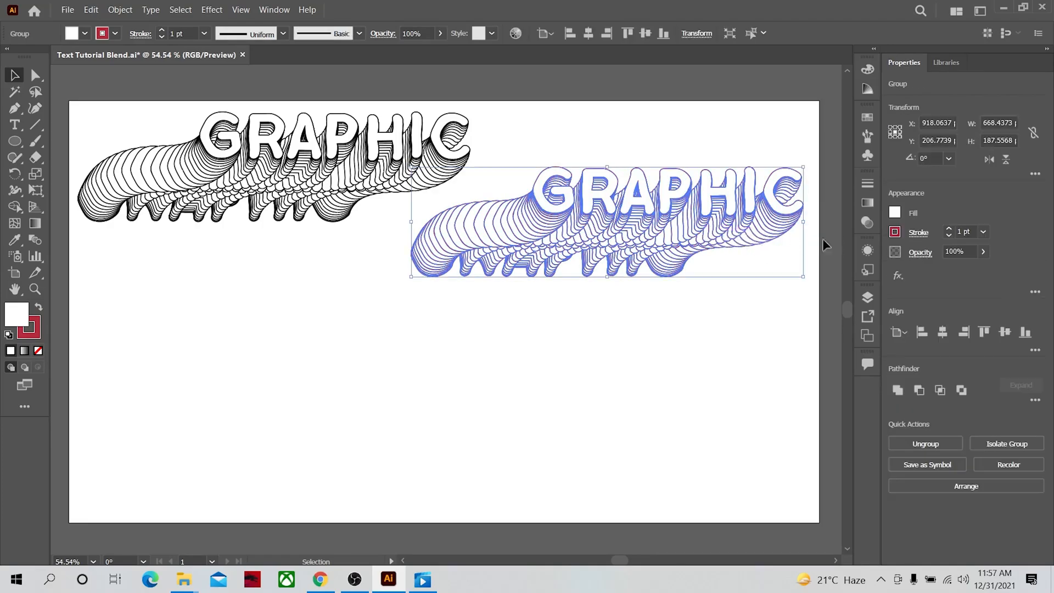
left_click(982, 232)
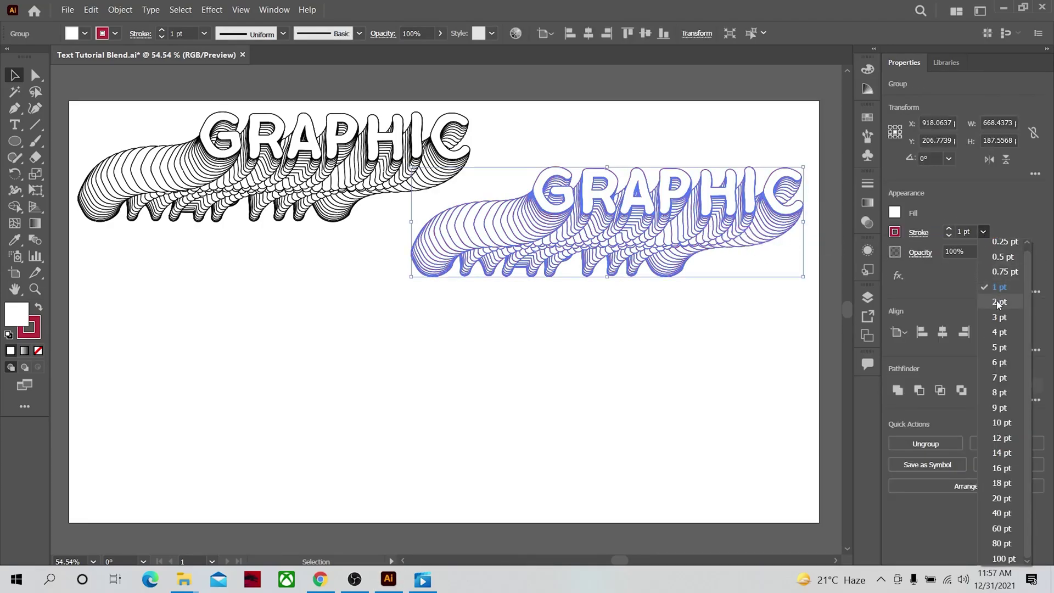
left_click(999, 301)
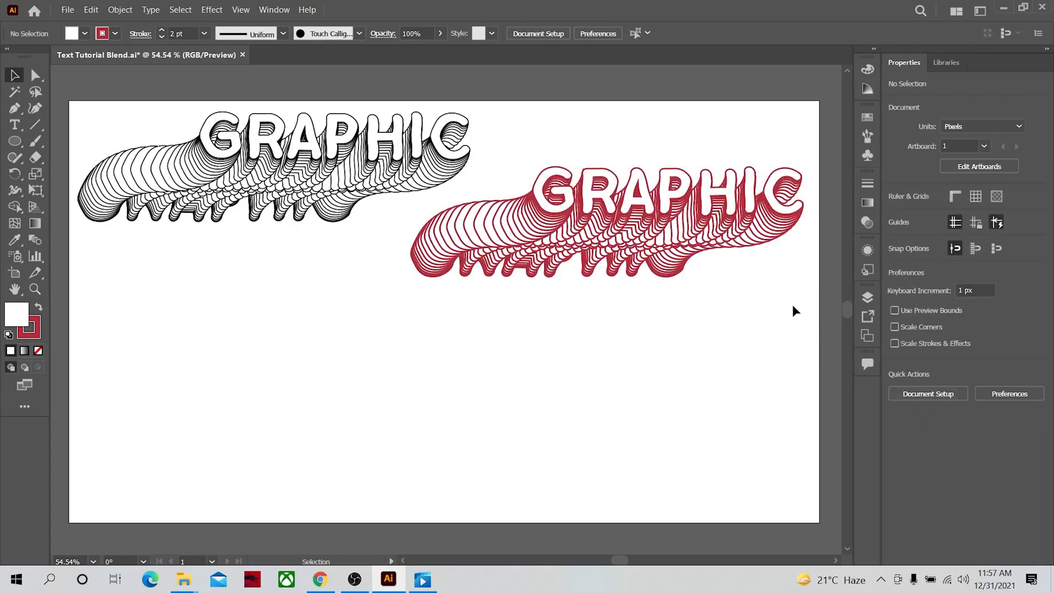
mouse_move(704, 309)
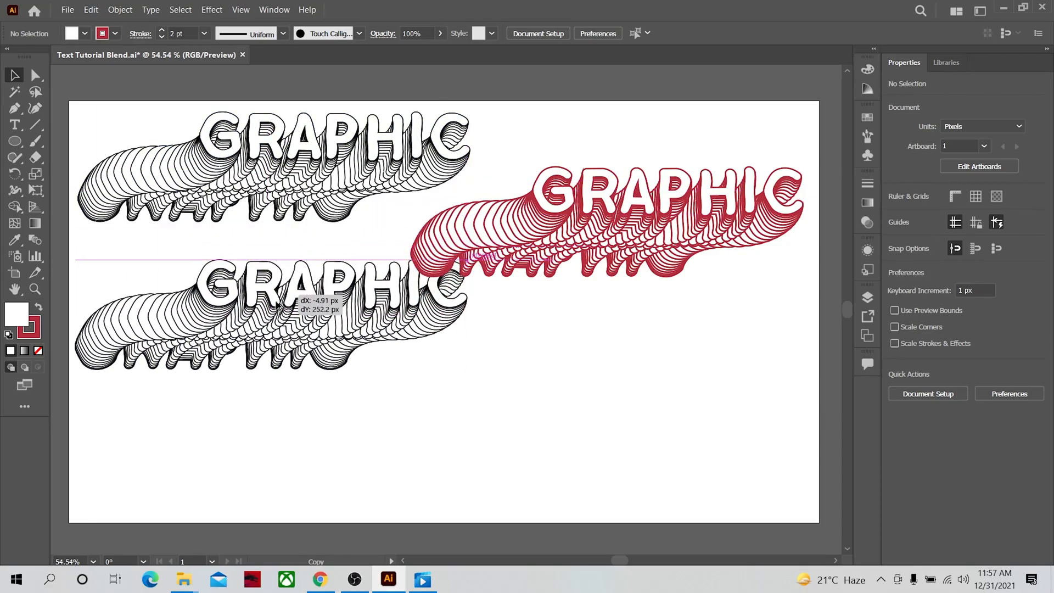
- Alt-drag a duplicate of the black GRAPHIC blend below the original and select it
left_click_drag(269, 282, 269, 329)
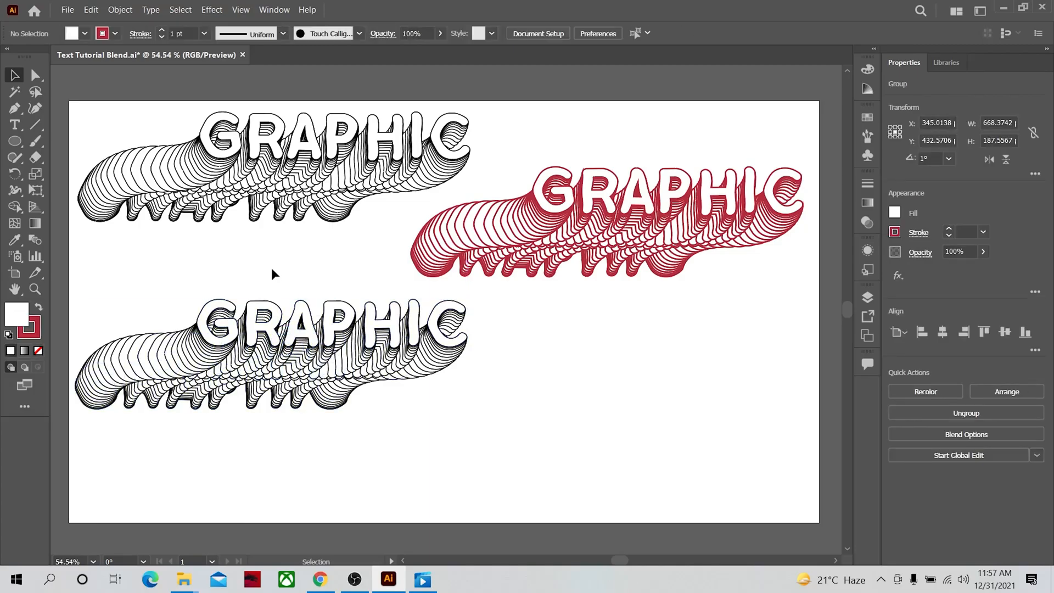
left_click(269, 356)
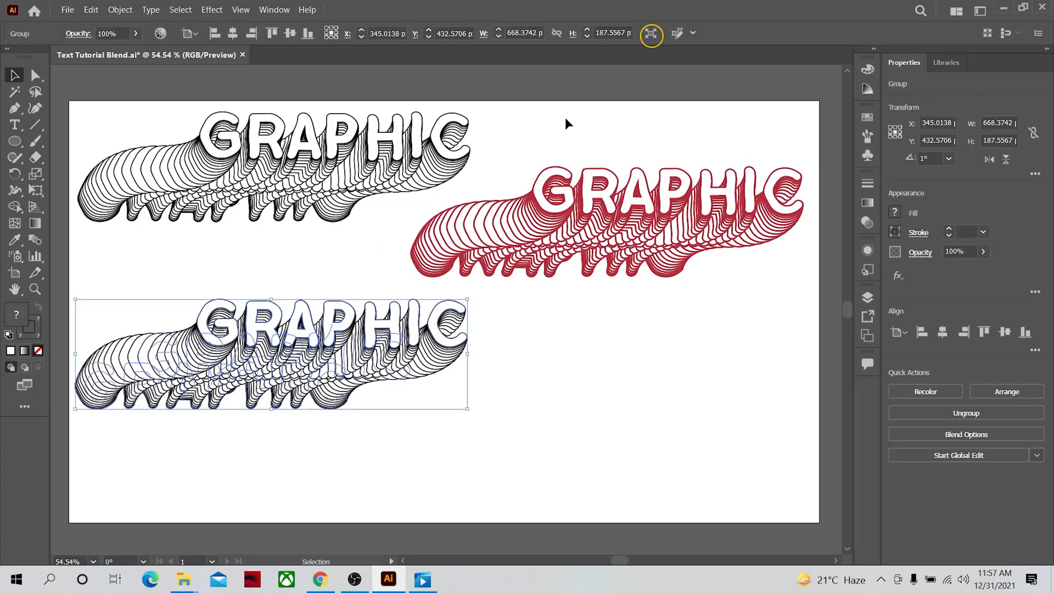
mouse_move(651, 34)
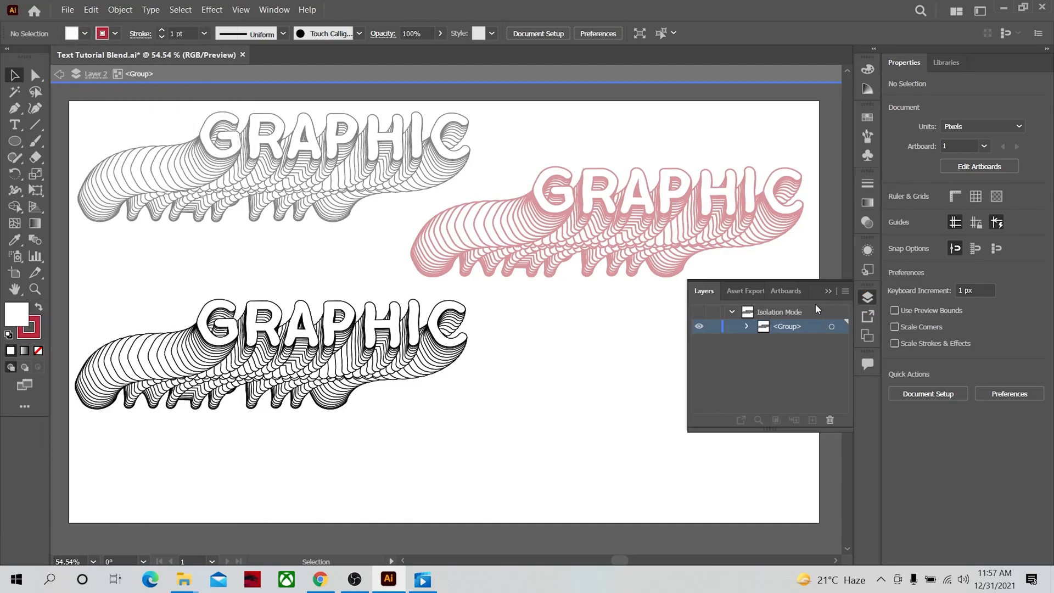
- In the Layers panel, fill the lower blend's top GRAPHIC lettering with red
left_click(746, 326)
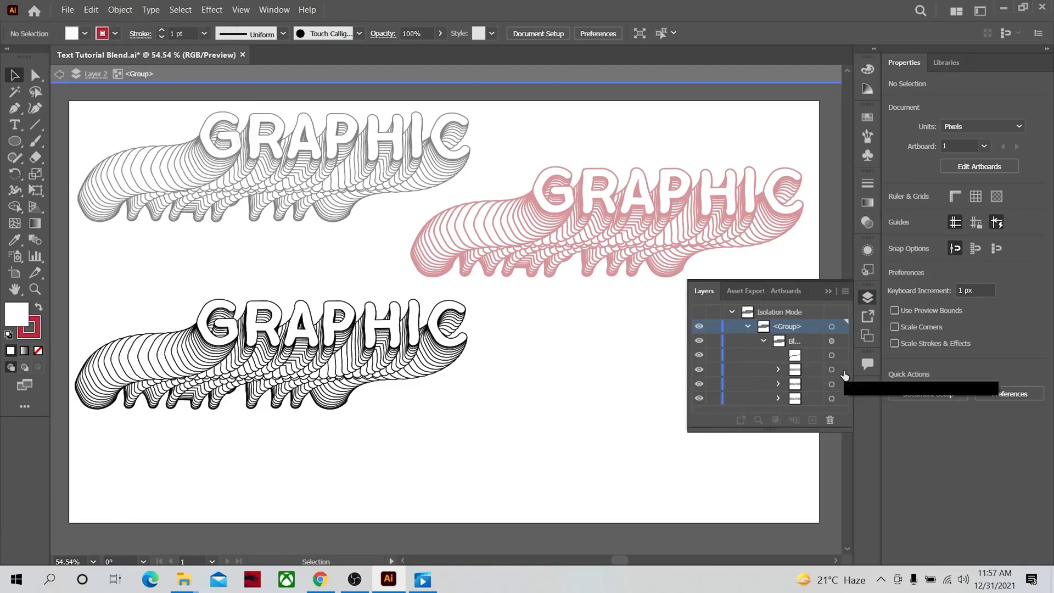
left_click(831, 370)
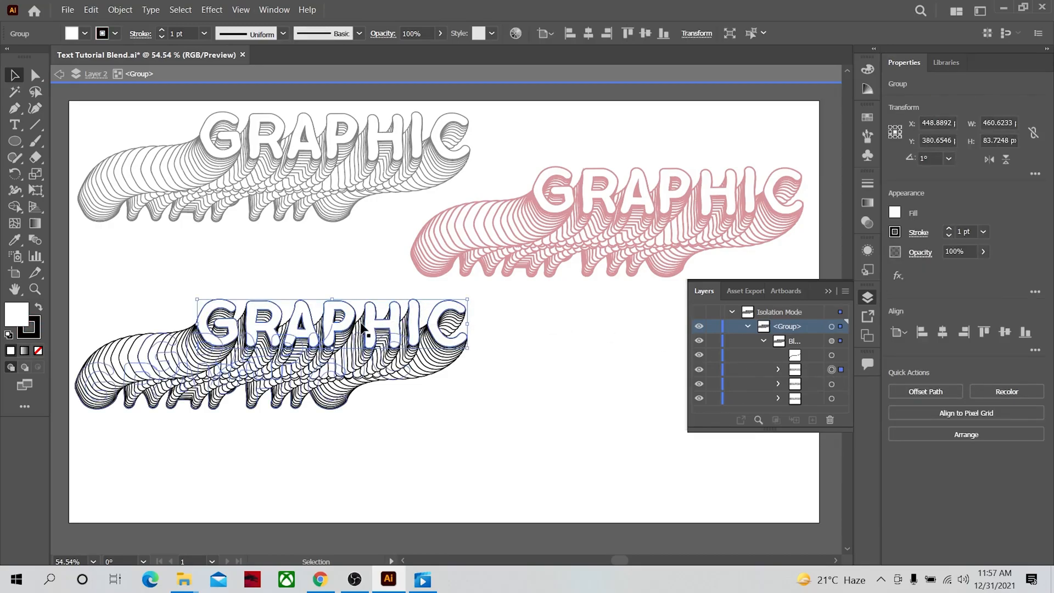
left_click(85, 34)
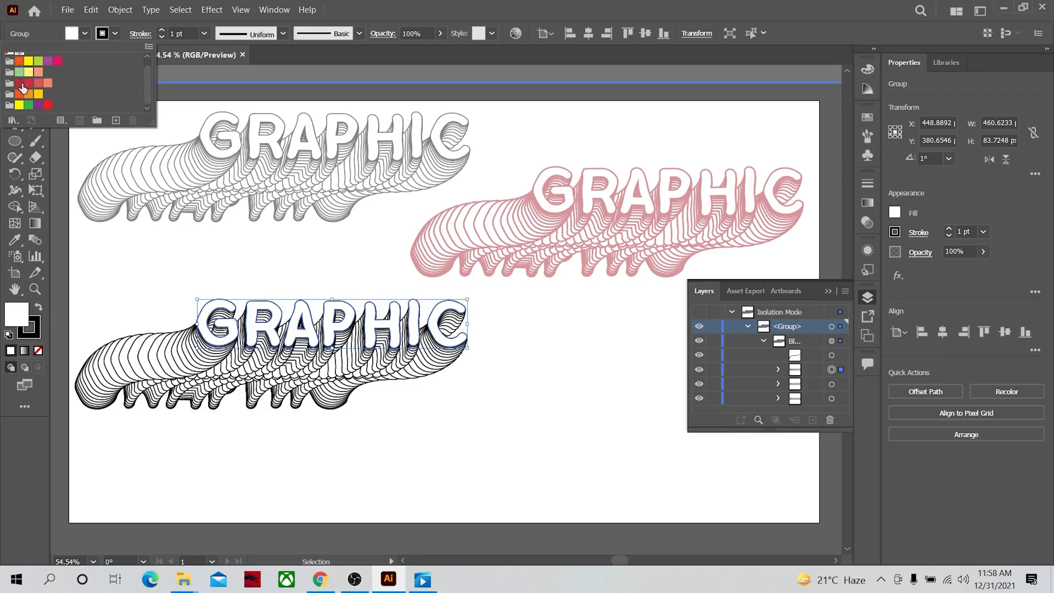
left_click(20, 87)
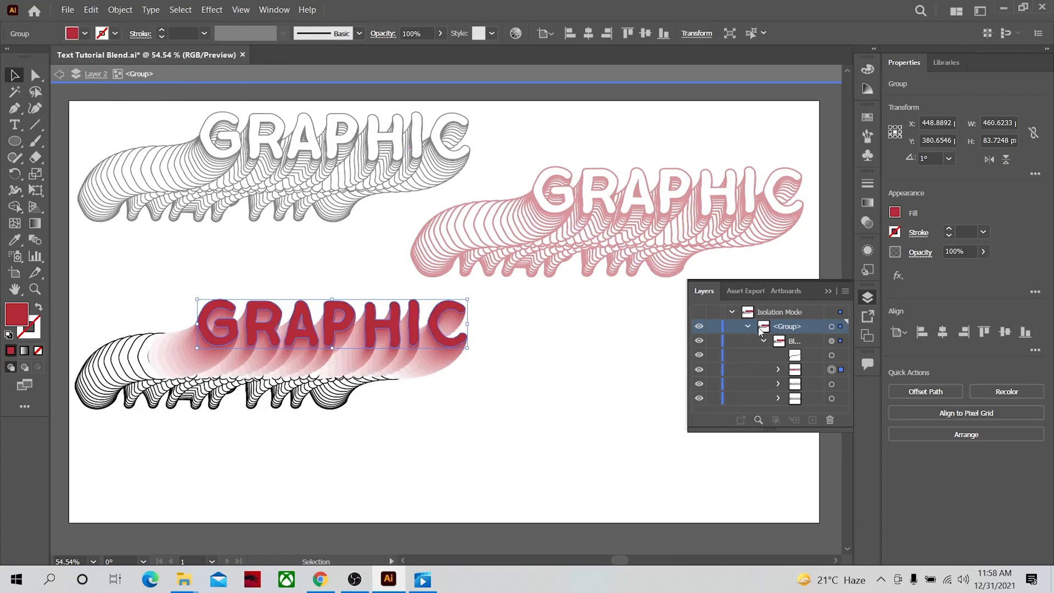
- Give the bottom lettering its own fill so the blend shades through yellow to purple
left_click(840, 384)
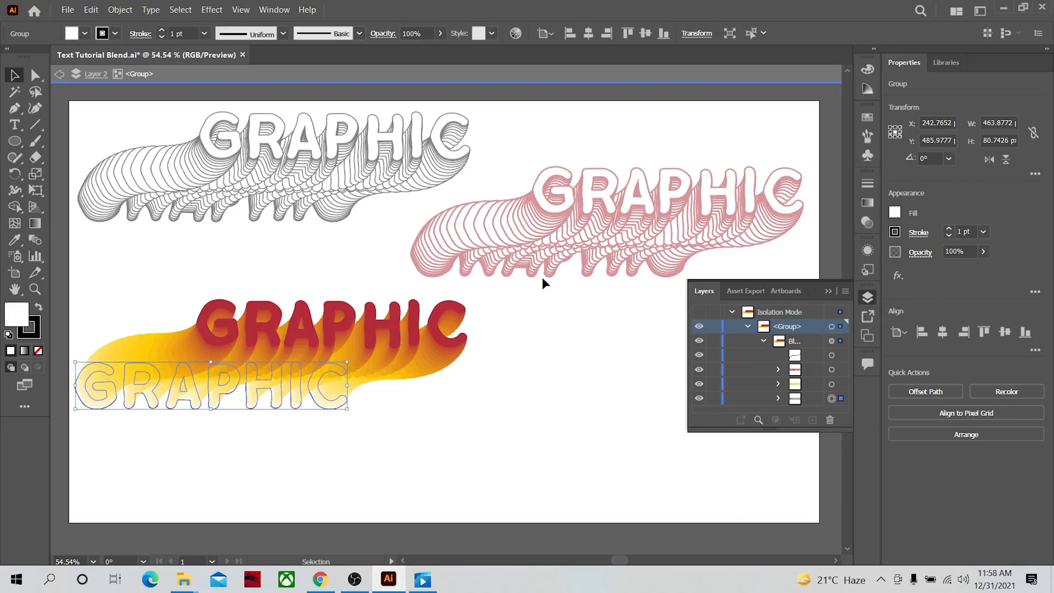
left_click(86, 33)
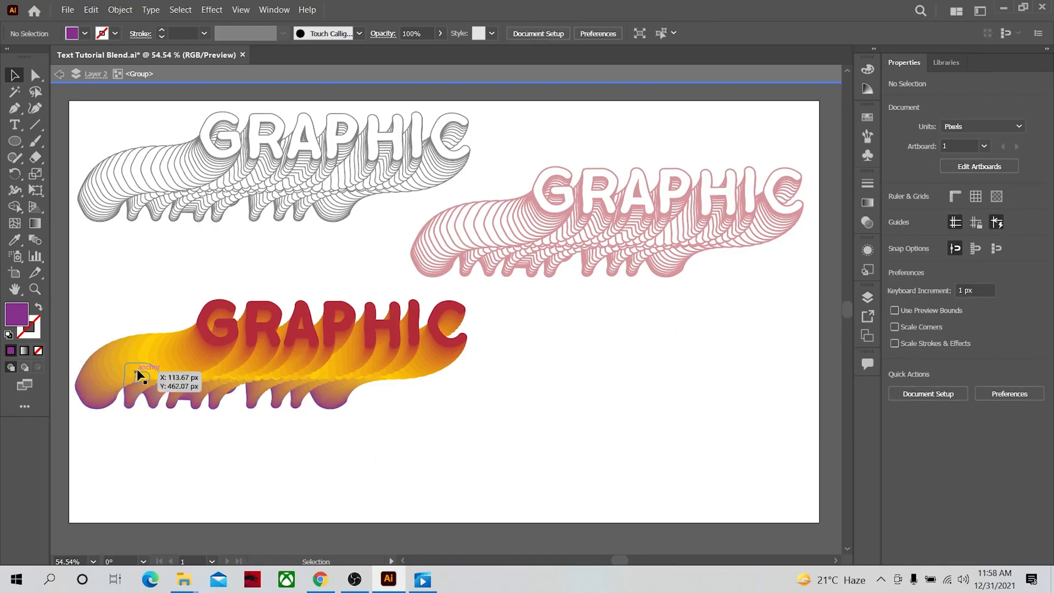
mouse_move(313, 383)
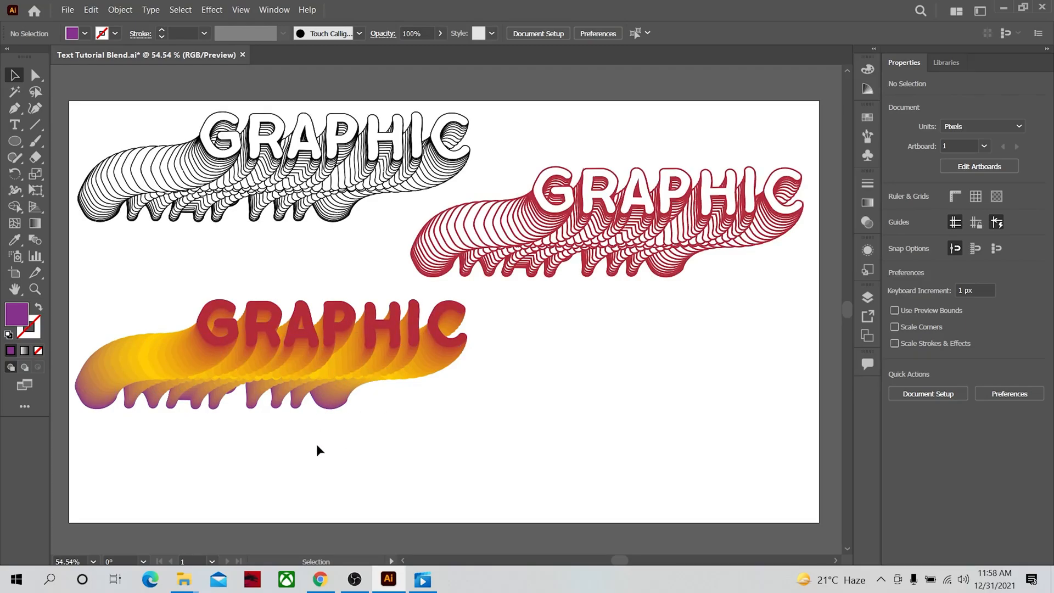
mouse_move(240, 358)
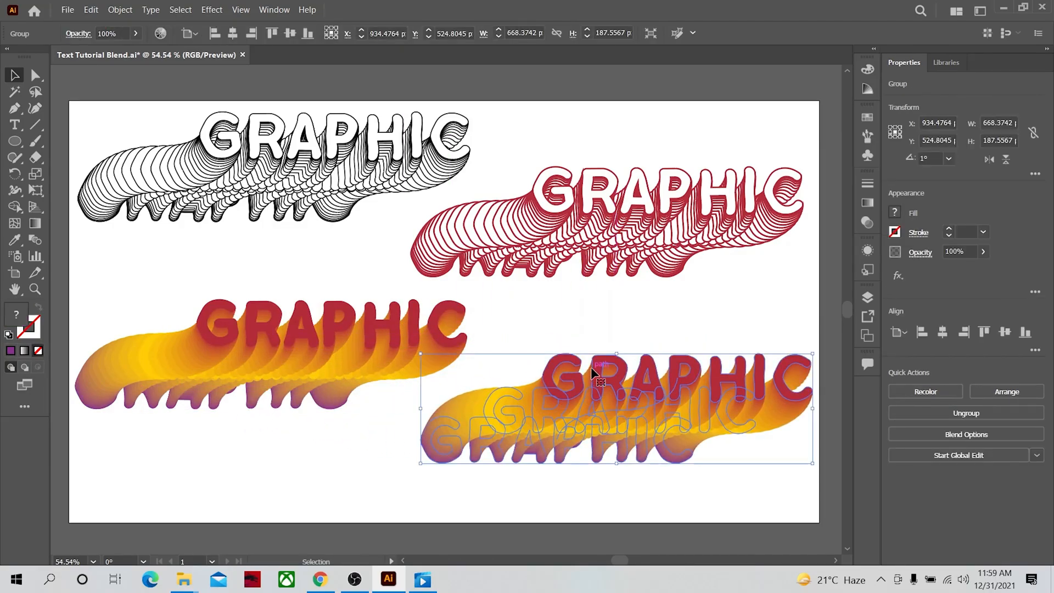
mouse_move(669, 112)
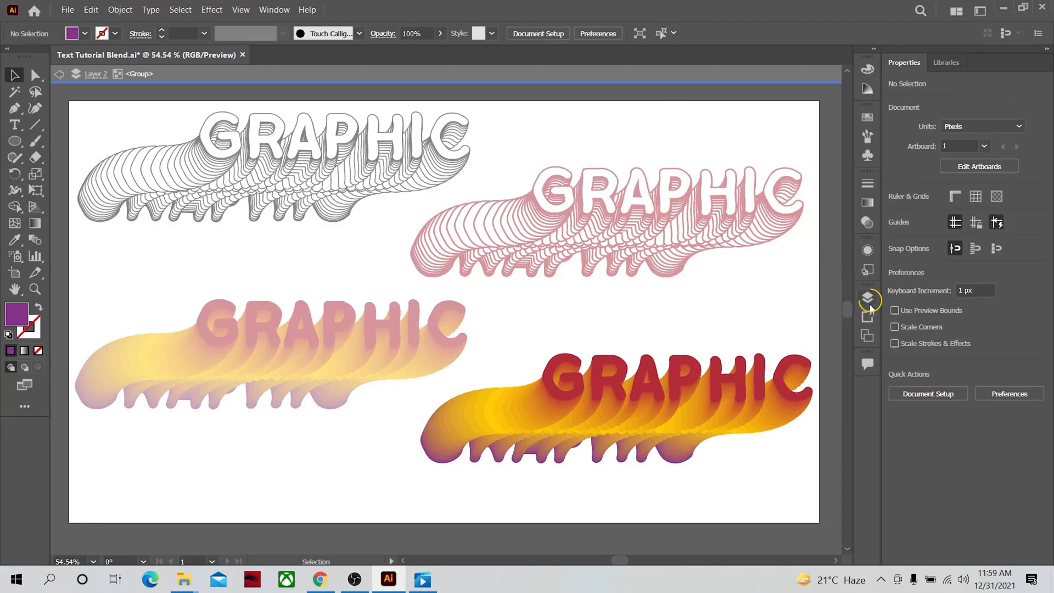
- Select the lower-right copy's bottom lettering and recolour its fill green instead of purple
left_click(868, 301)
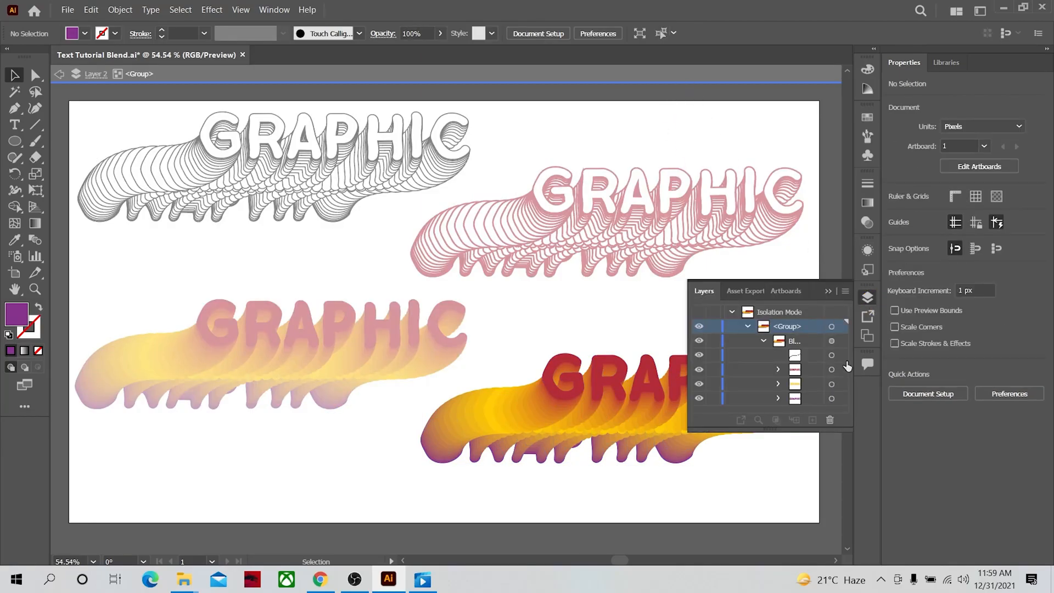
left_click(831, 398)
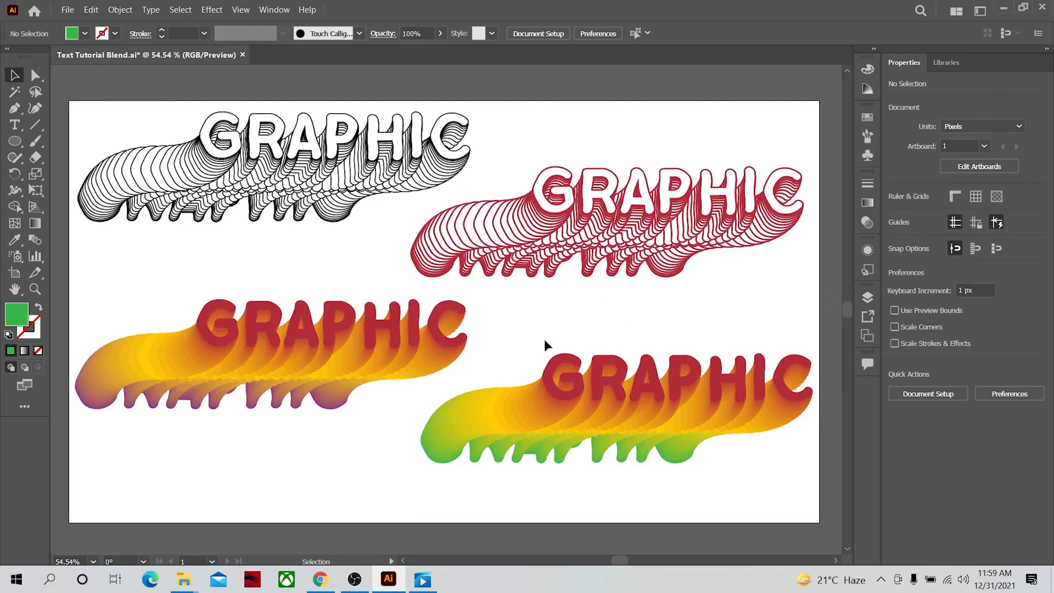
left_click(35, 74)
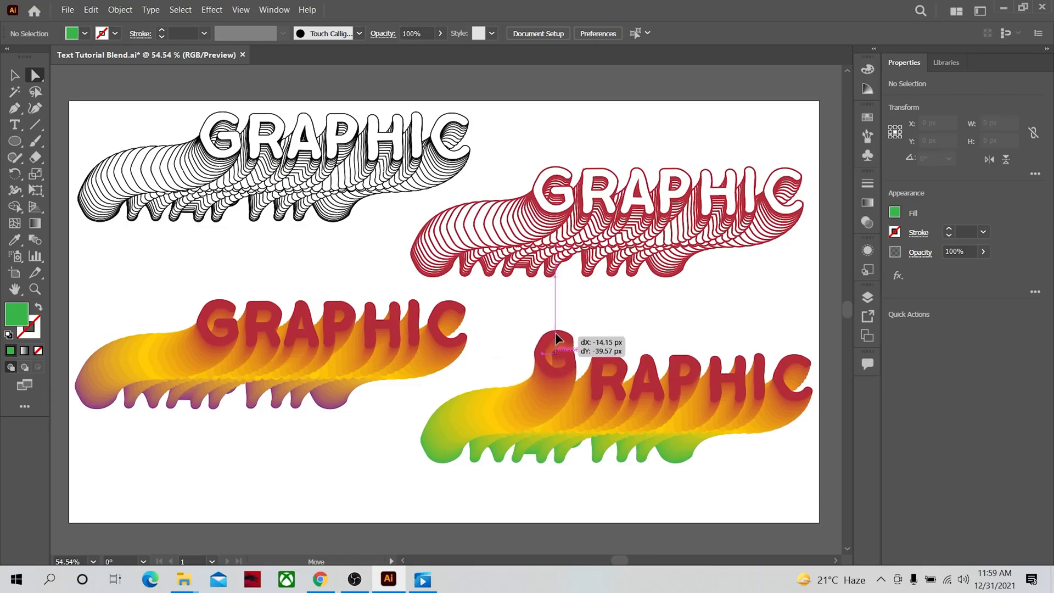
- Shift the letter G's height and rotate it 21° via Transform, then deselect
left_click(551, 339)
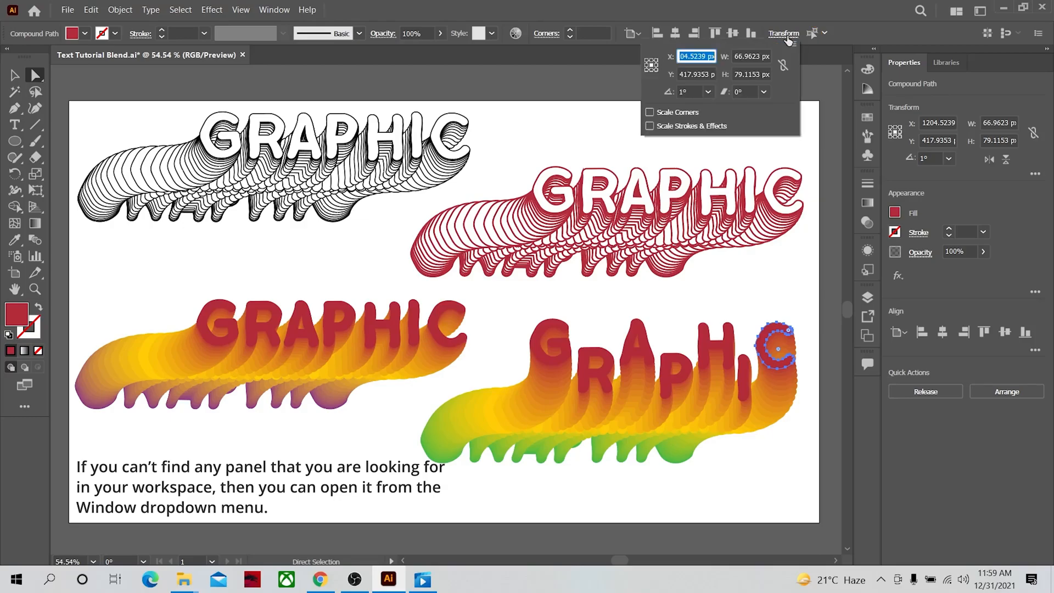
left_click(689, 91)
type("19")
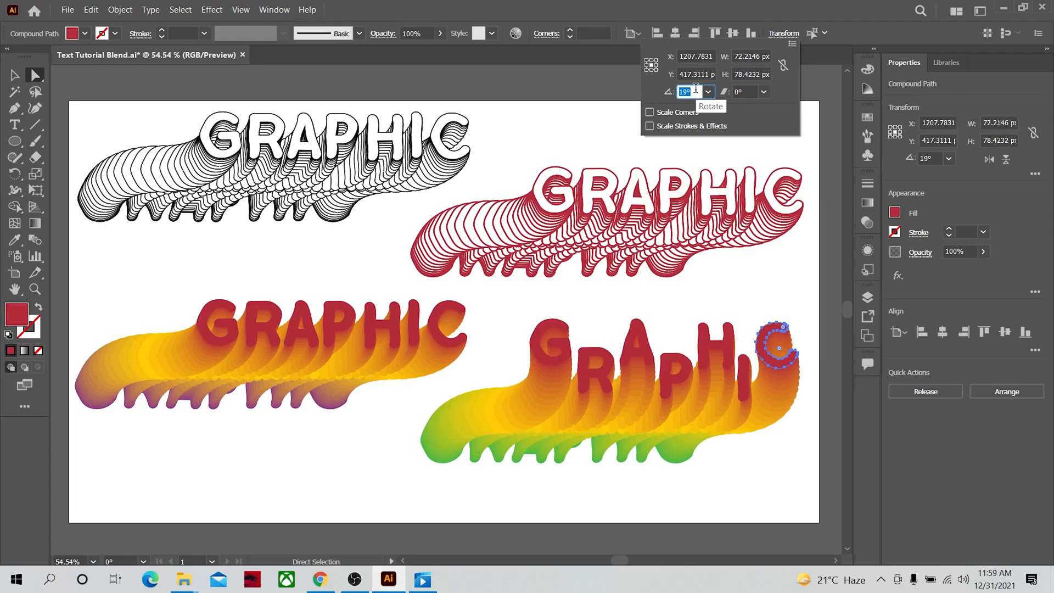
type("21")
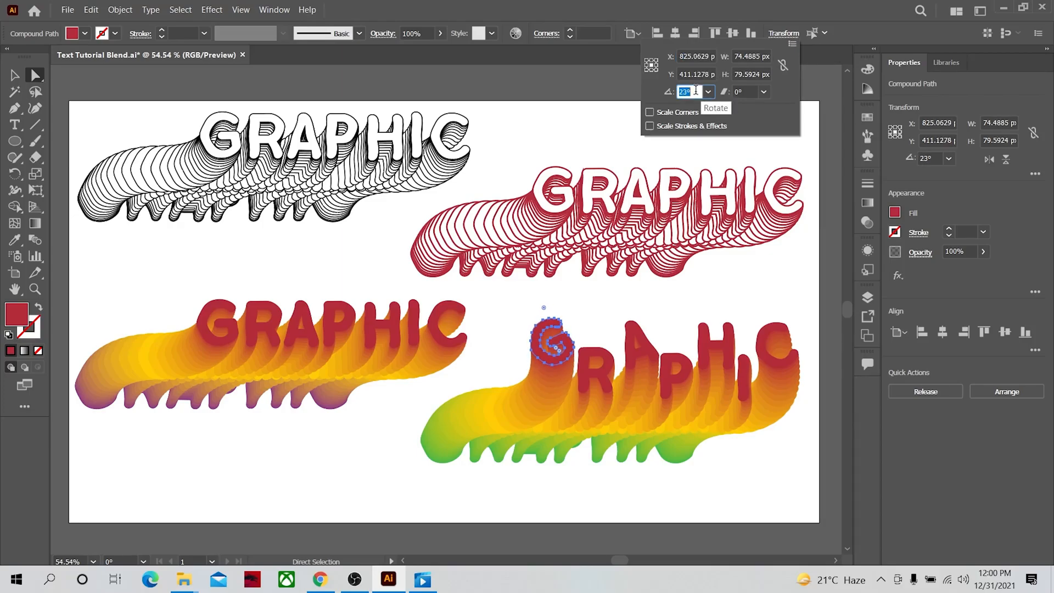
left_click(750, 327)
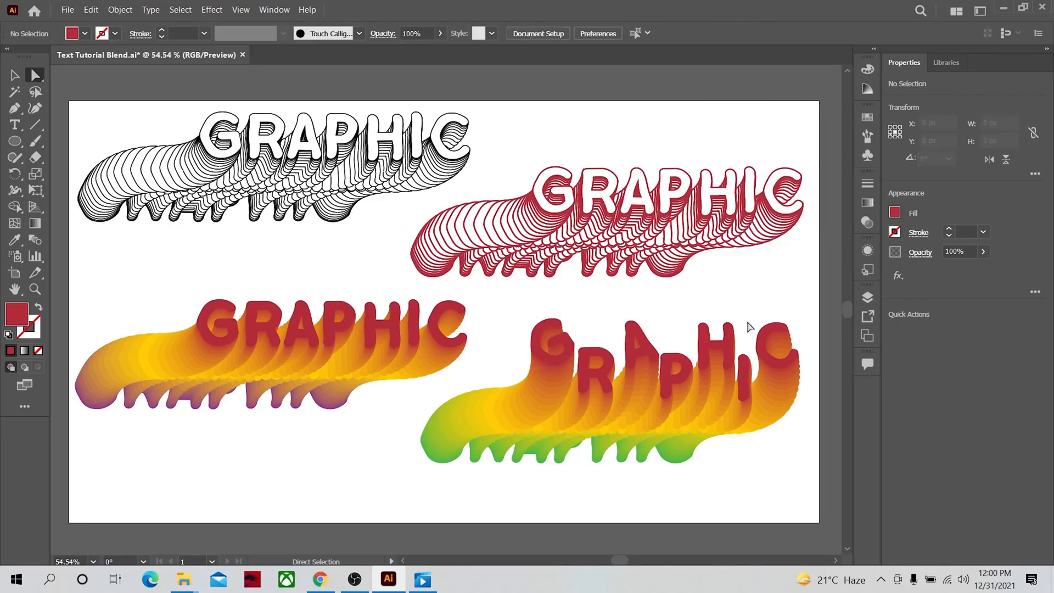
mouse_move(694, 297)
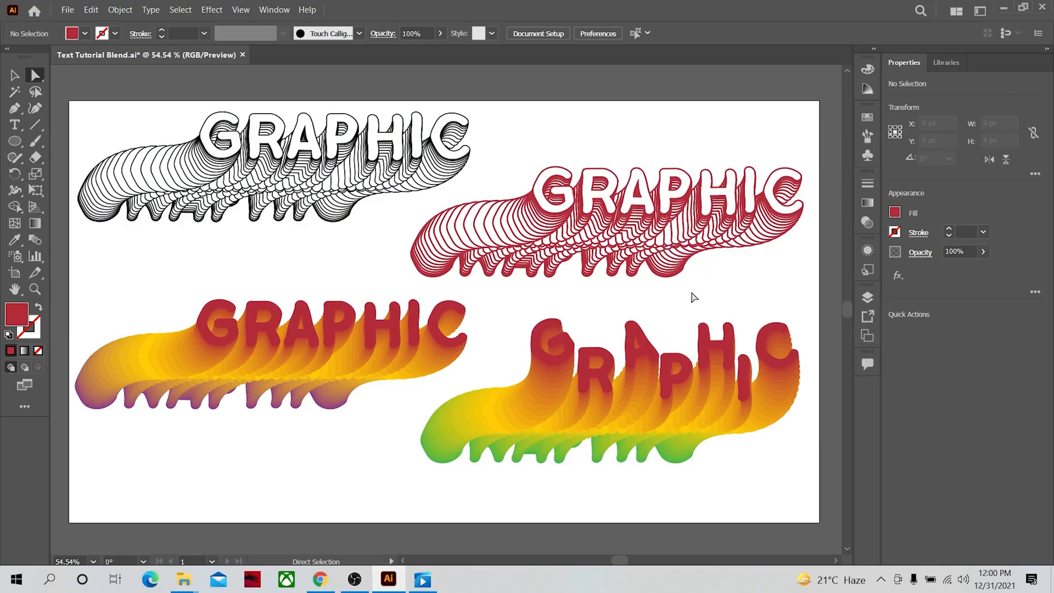